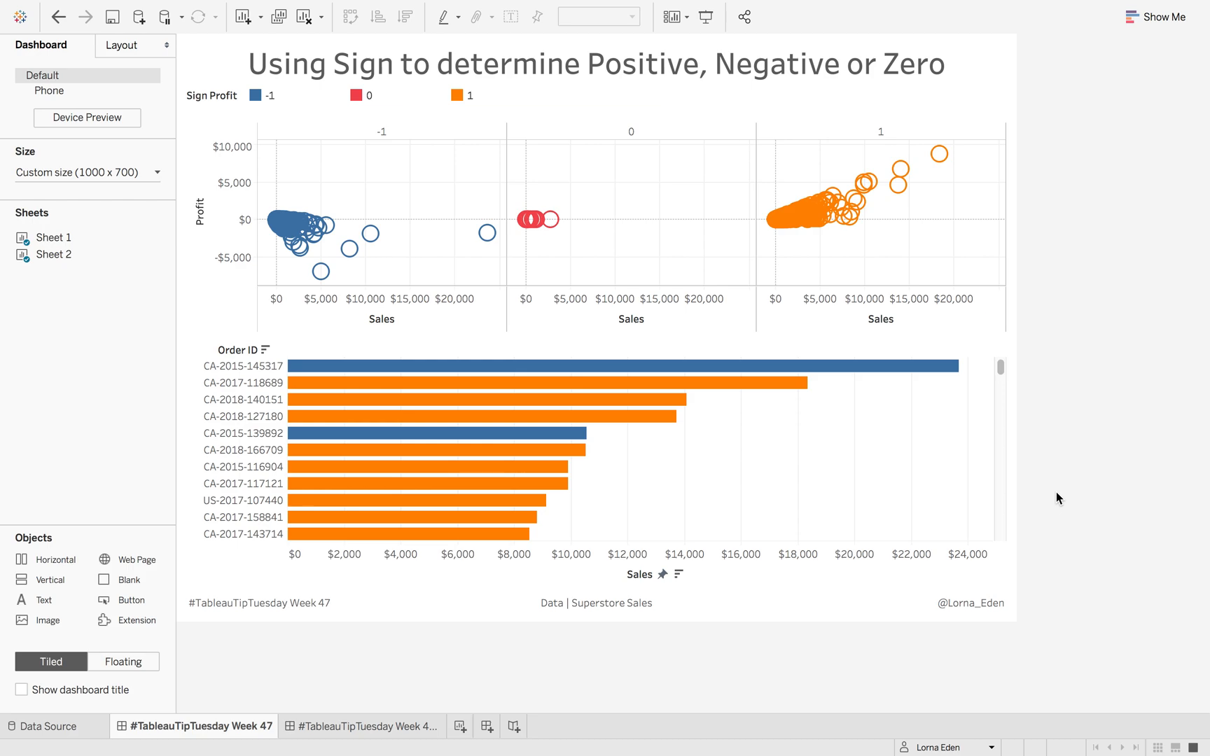
{"action": "mouse_move", "coordinate": [1037, 324]}
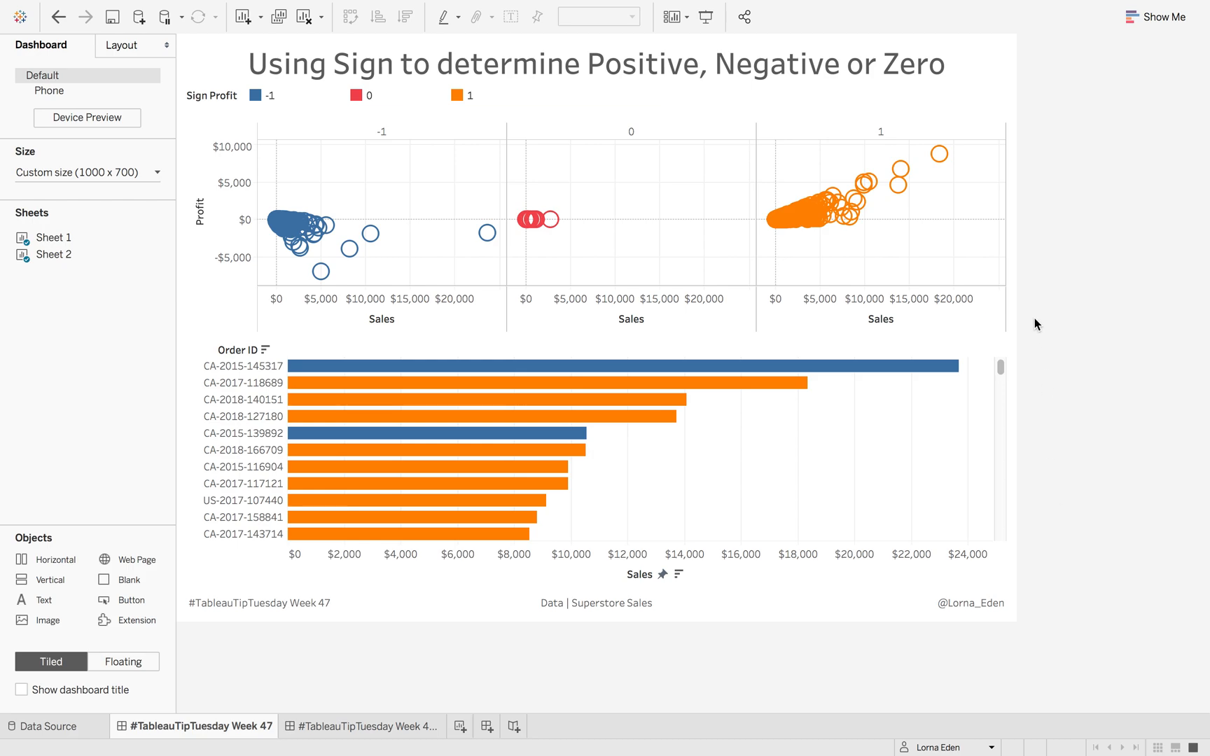
{"action": "mouse_move", "coordinate": [1080, 226]}
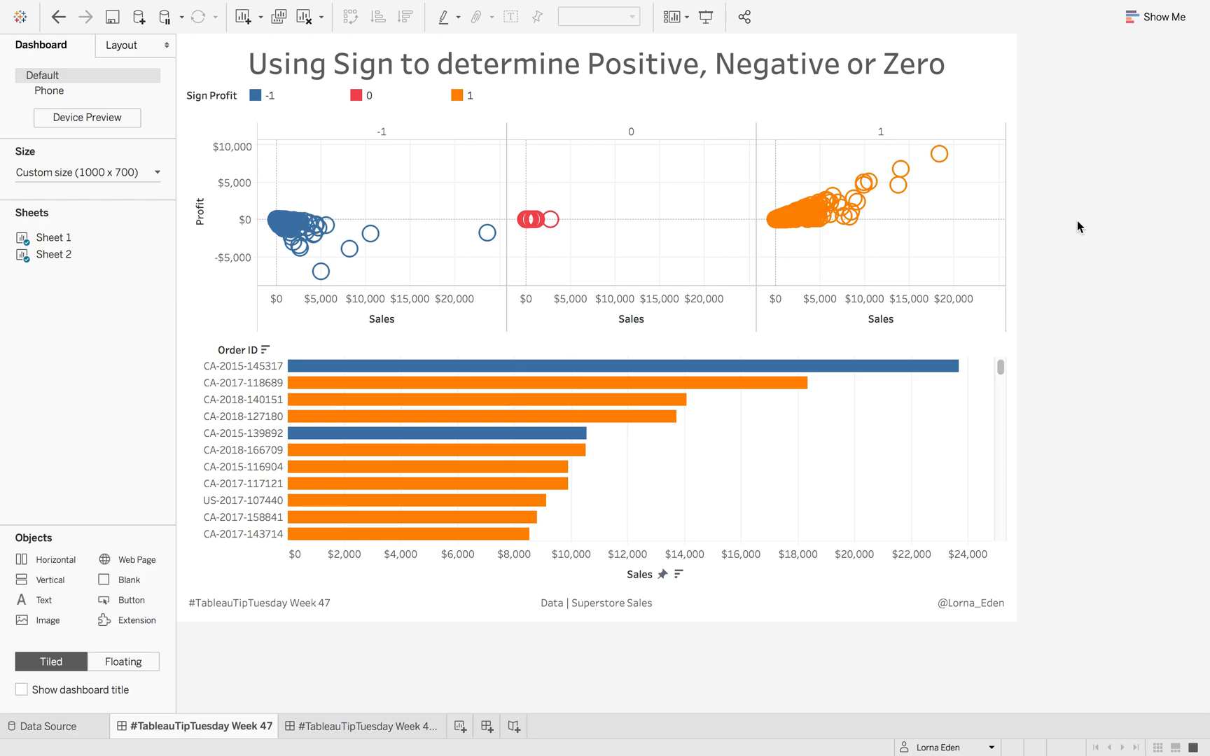
{"action": "mouse_move", "coordinate": [522, 221]}
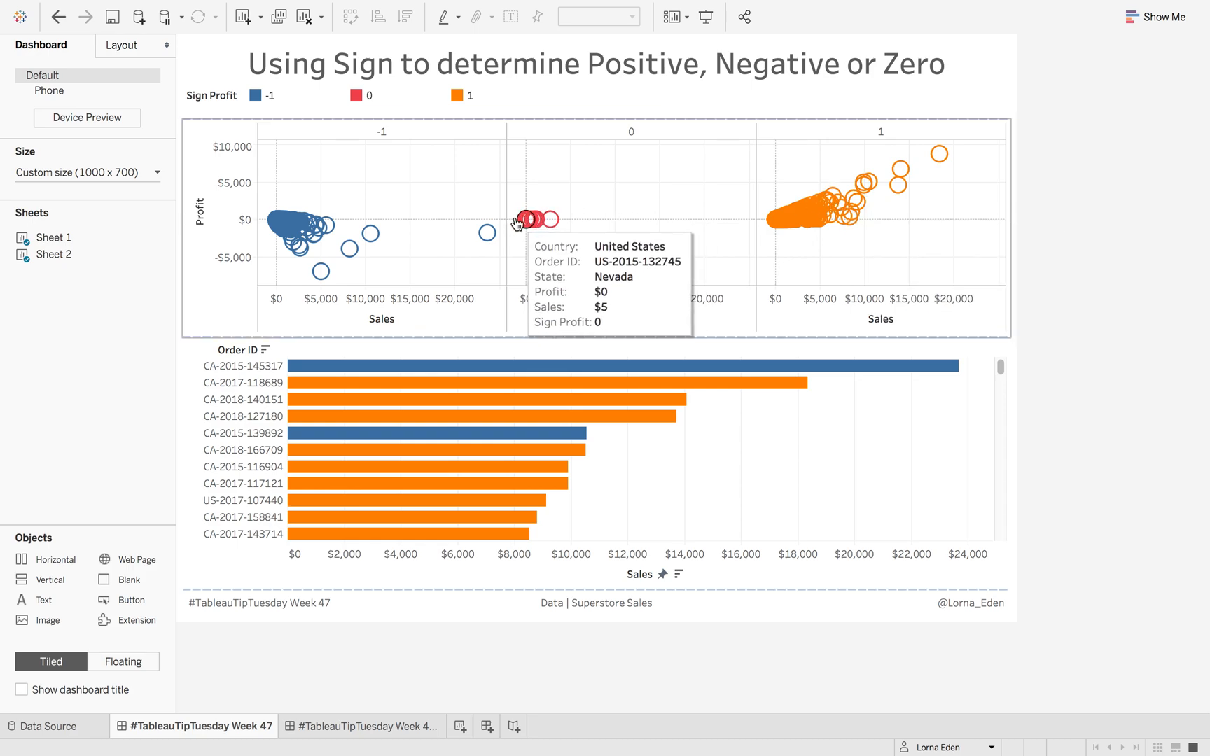
{"action": "mouse_move", "coordinate": [405, 167]}
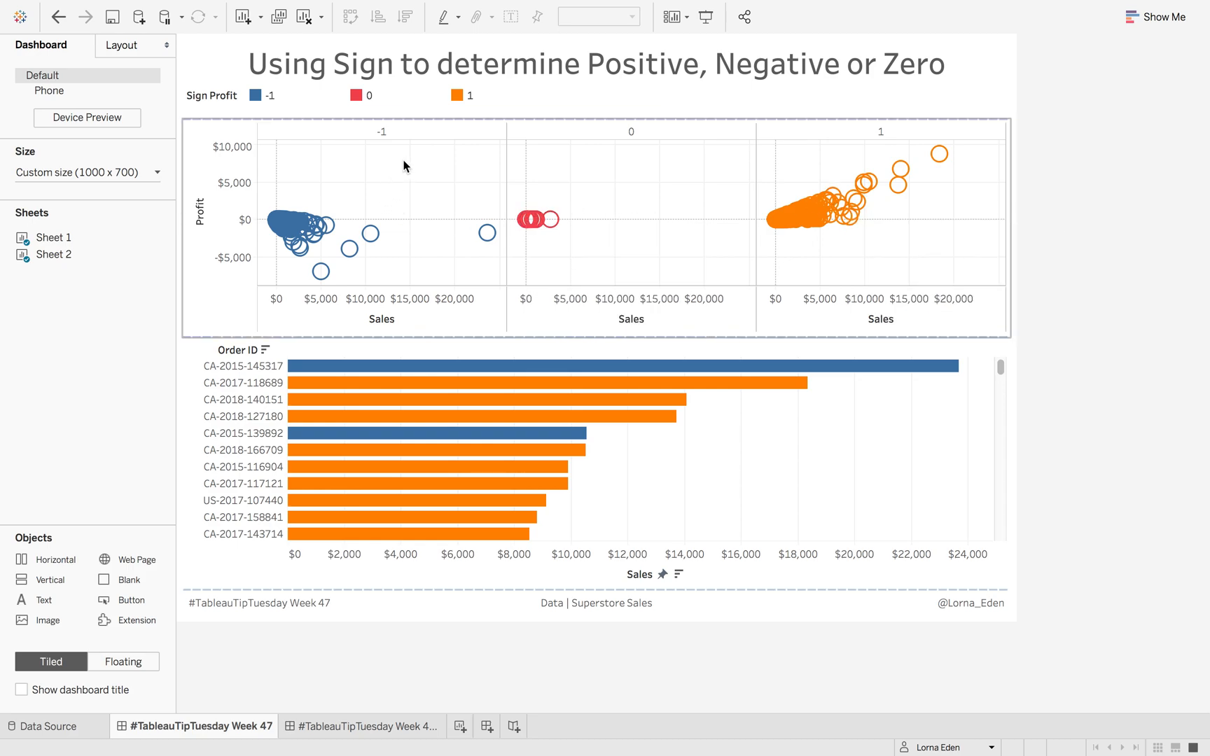
{"action": "mouse_move", "coordinate": [417, 192]}
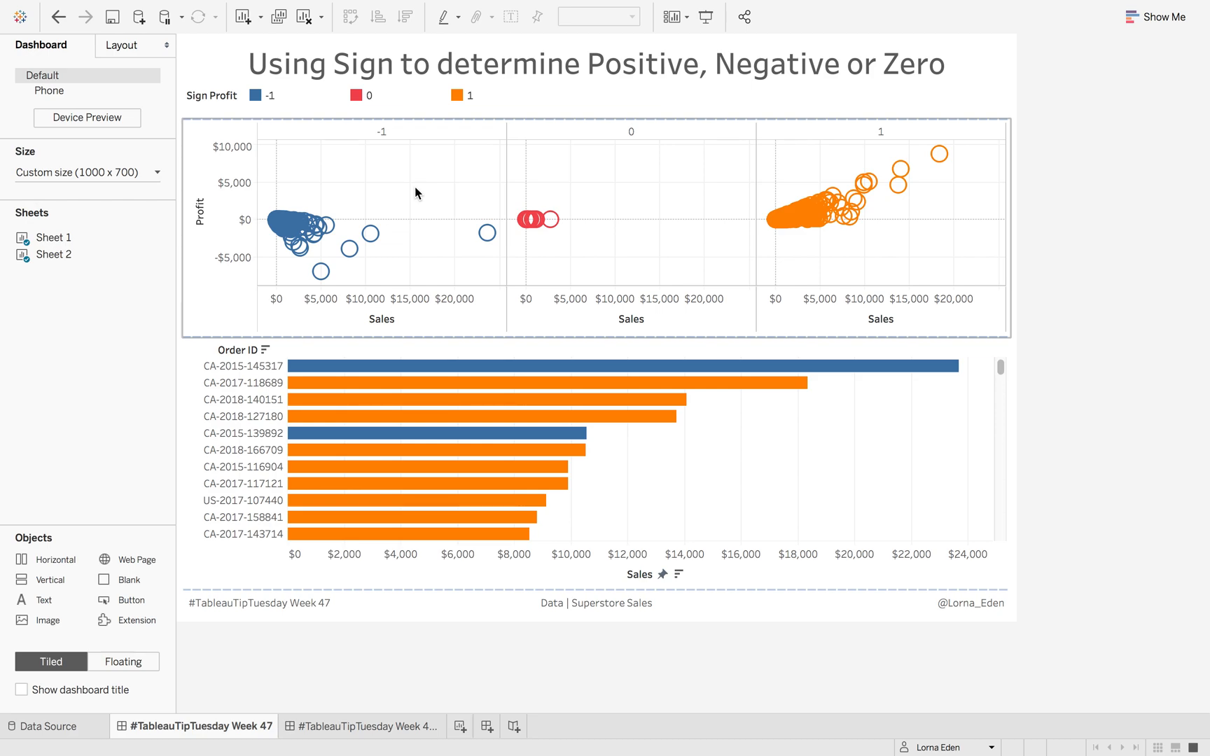
{"action": "mouse_move", "coordinate": [377, 193]}
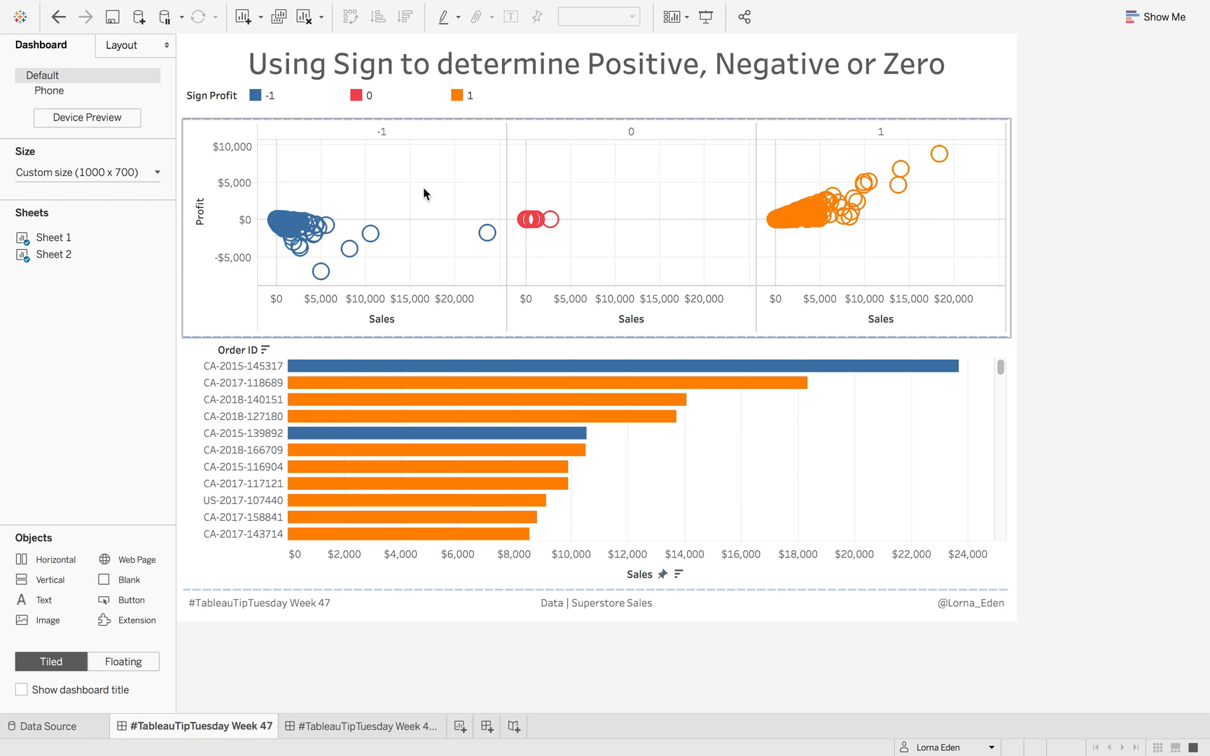
{"action": "mouse_move", "coordinate": [603, 136]}
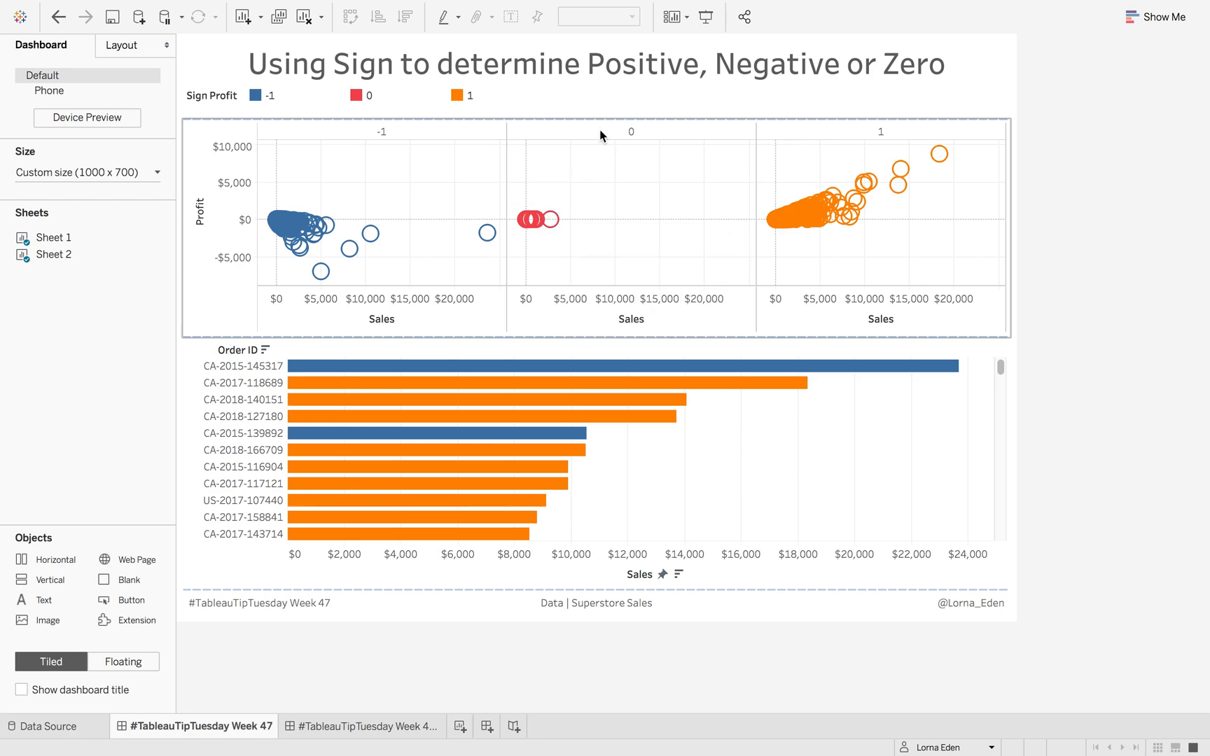
- Try the dashboard's positive-profit highlight, then list every Order ID as rows on Sheet 1
{"action": "left_click", "coordinate": [631, 131]}
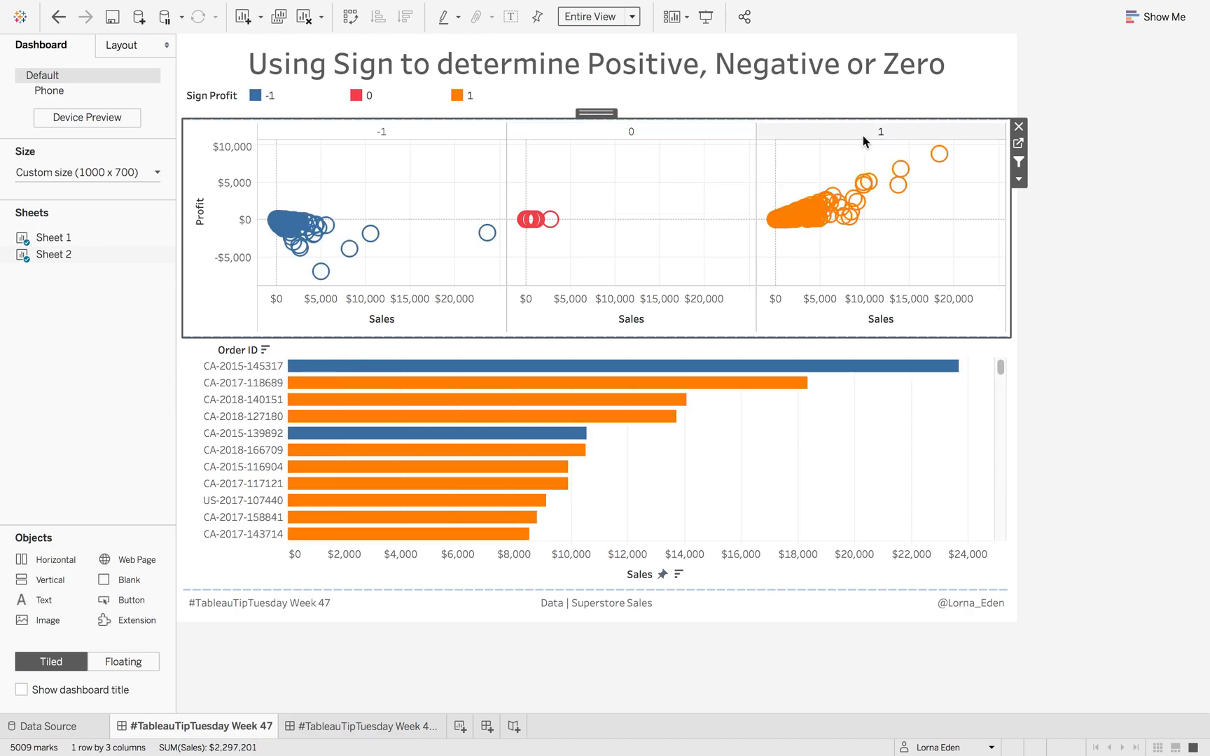
{"action": "left_click", "coordinate": [880, 131]}
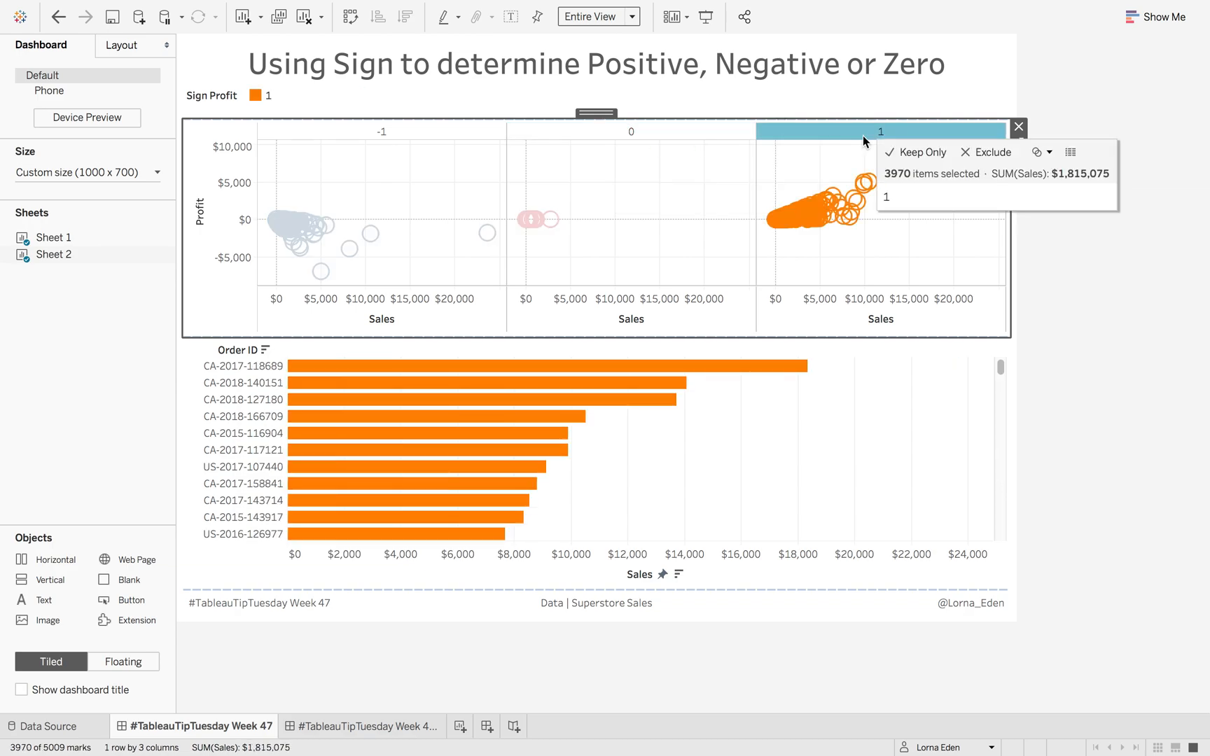
{"action": "left_click", "coordinate": [381, 131]}
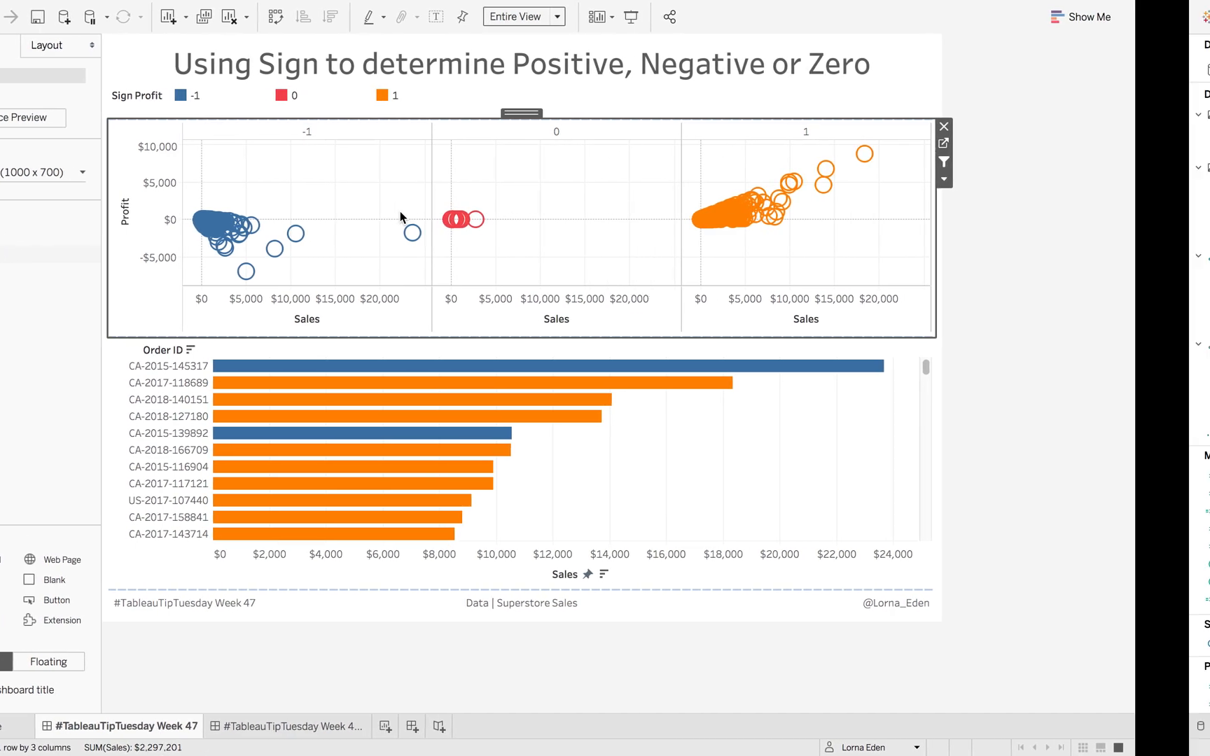
{"action": "left_click", "coordinate": [133, 727]}
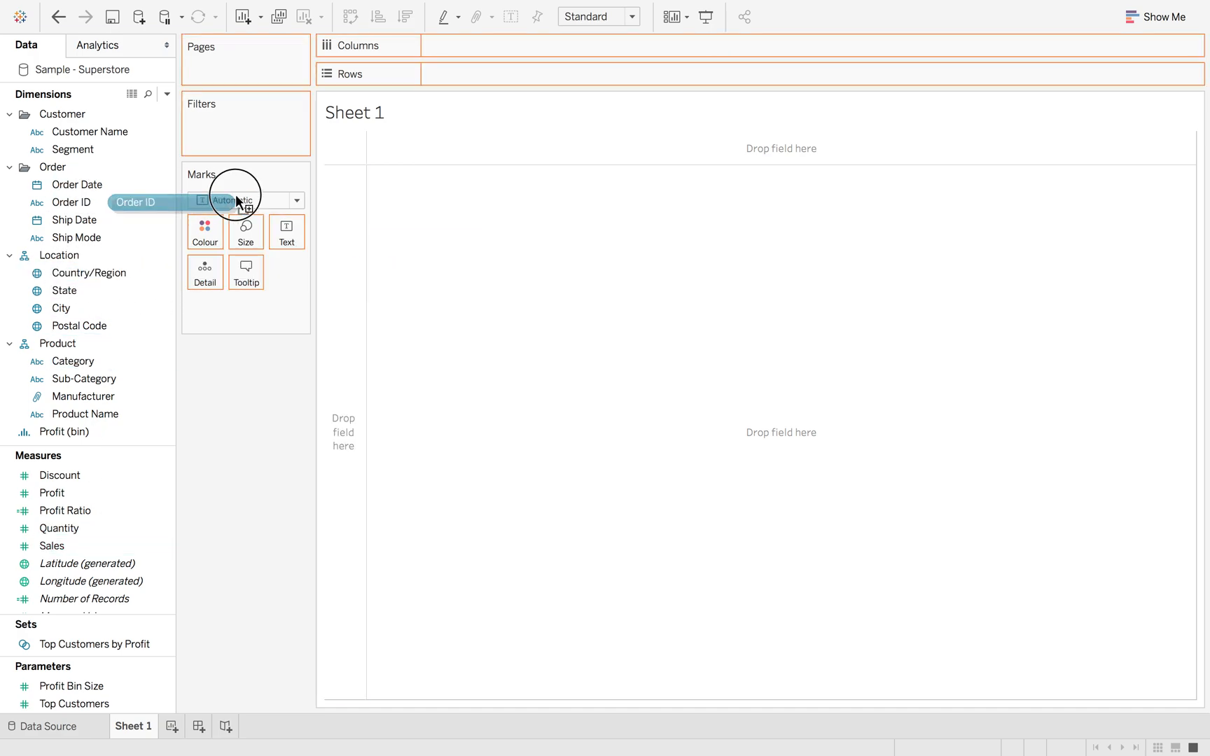
{"action": "left_click_drag", "start_coordinate": [136, 202], "coordinate": [486, 73]}
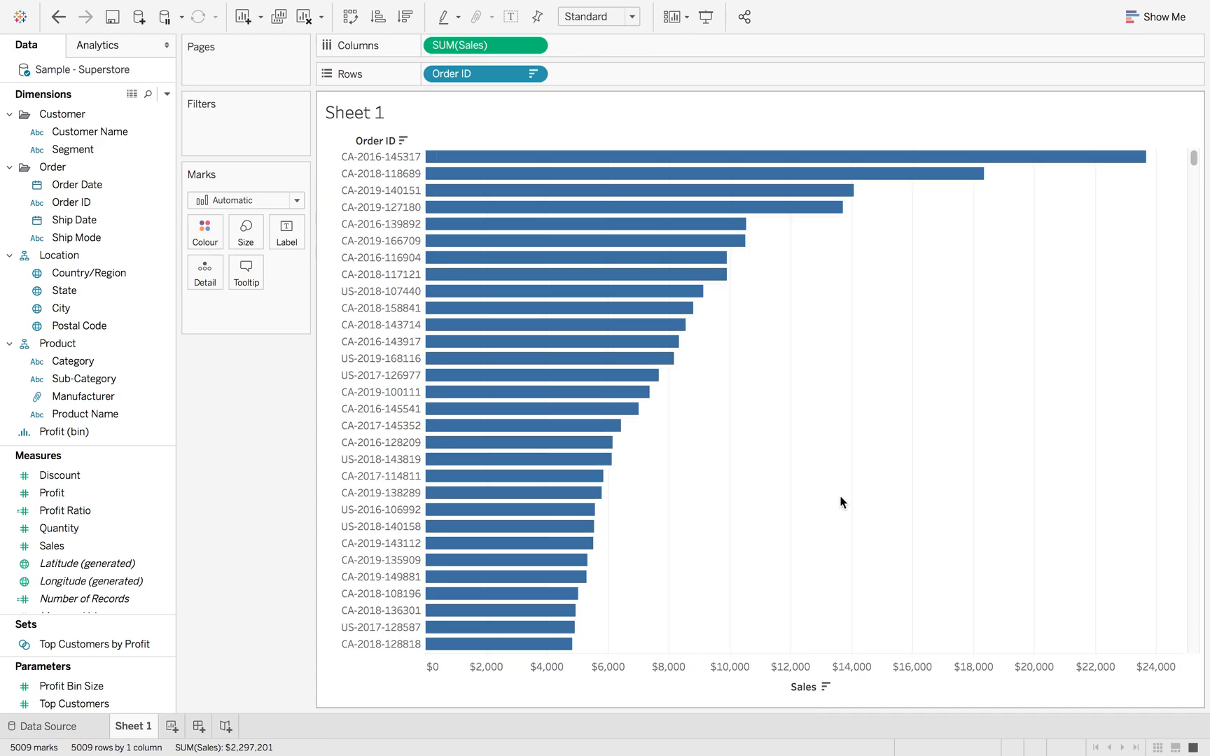
{"action": "mouse_move", "coordinate": [383, 452]}
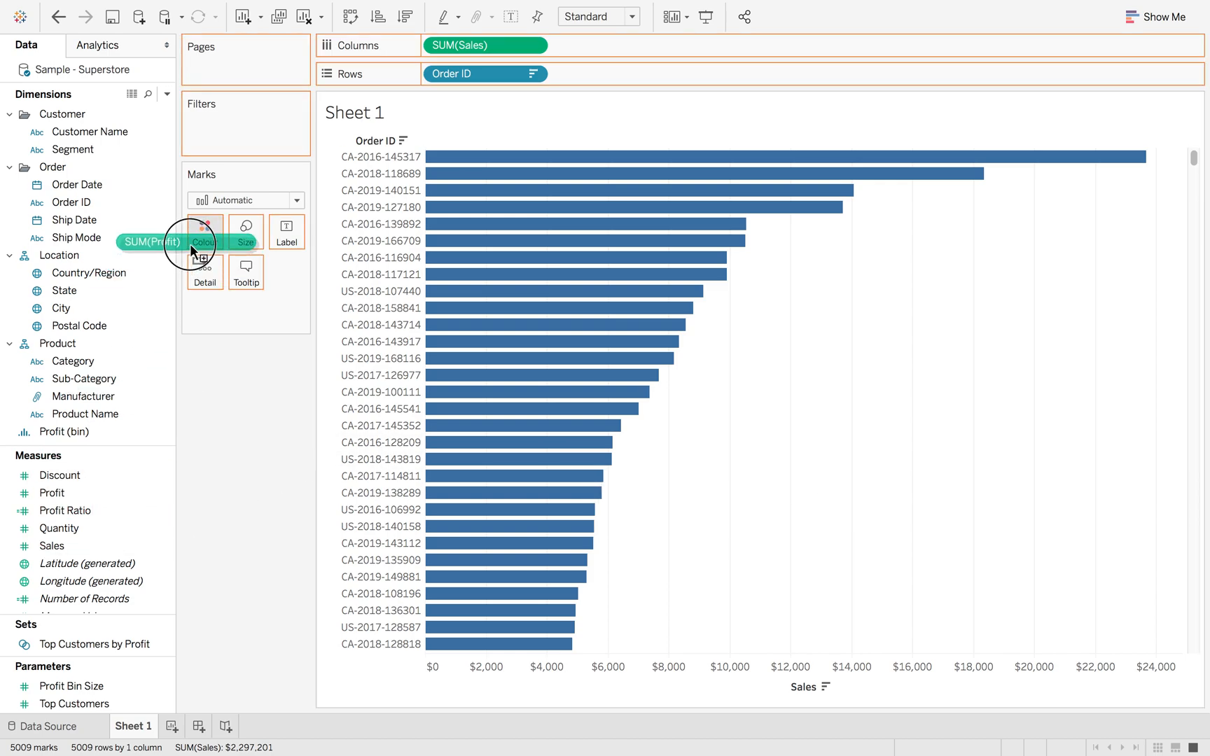
- Colour bars by SUM(Profit) using a 2-step red-blue palette centred at 0
{"action": "left_click_drag", "start_coordinate": [151, 241], "coordinate": [204, 232]}
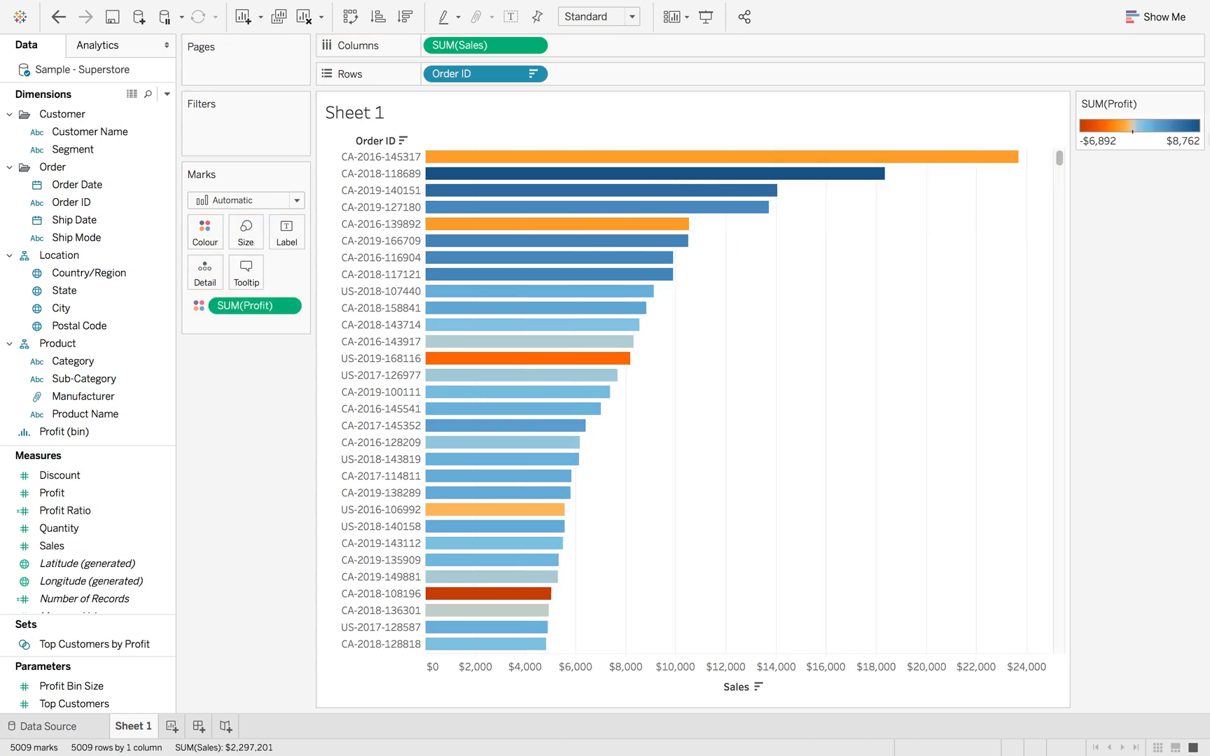
{"action": "left_click", "coordinate": [1196, 103]}
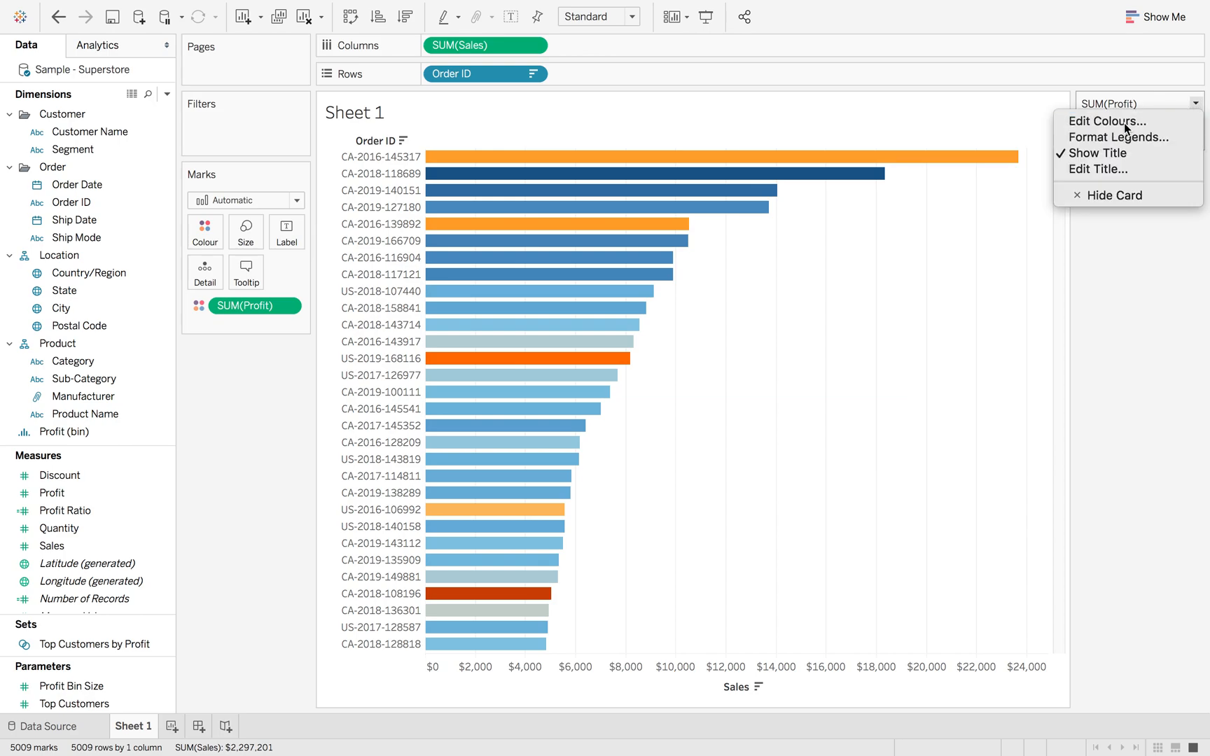
{"action": "left_click", "coordinate": [1106, 121]}
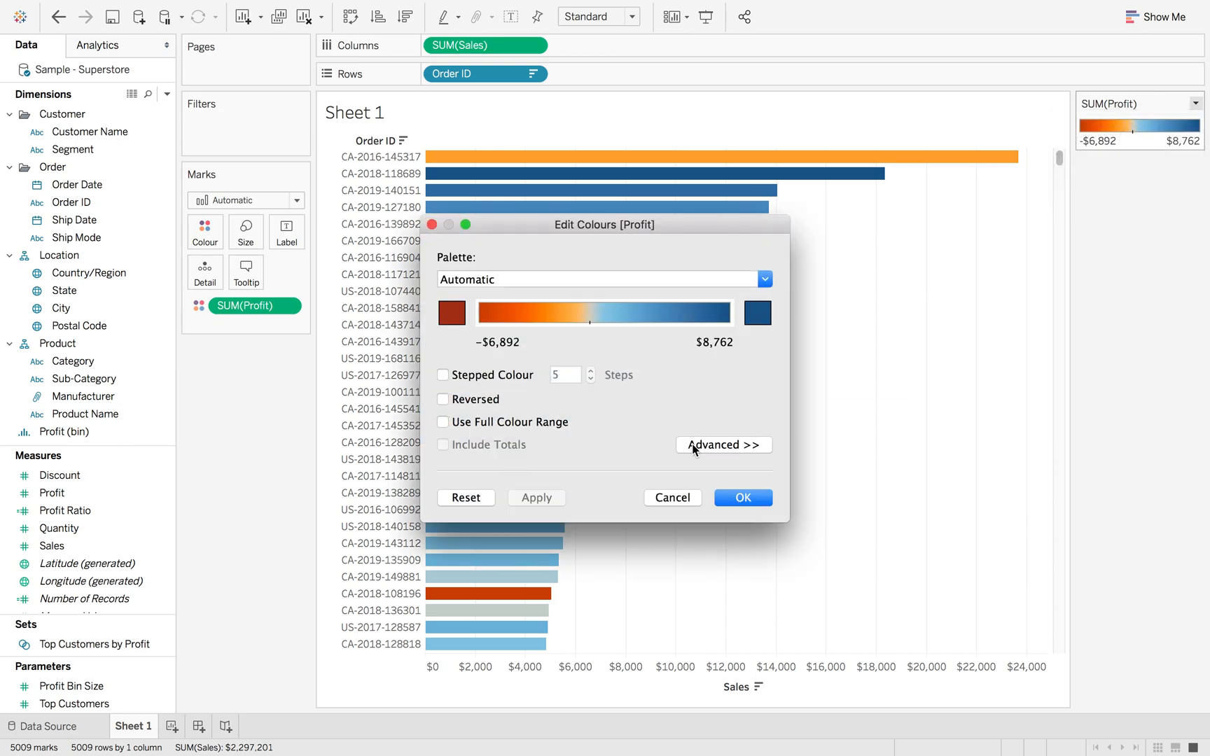
{"action": "left_click", "coordinate": [723, 445]}
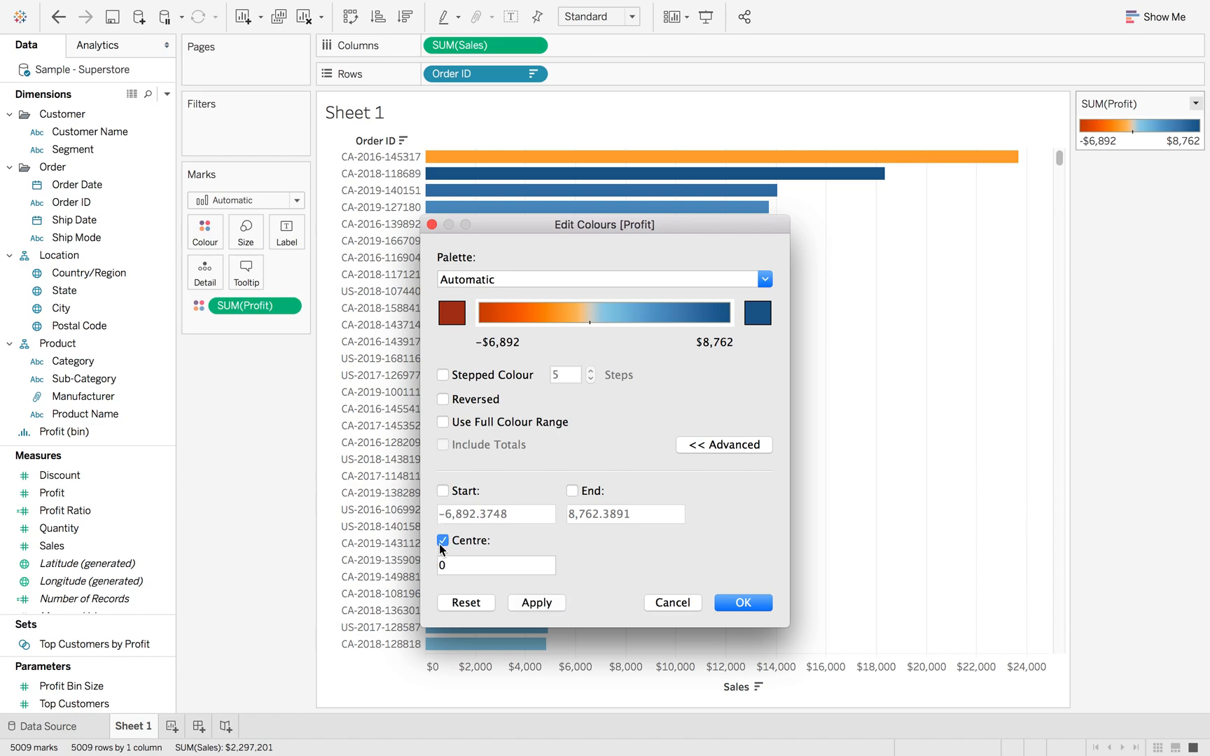
{"action": "left_click", "coordinate": [495, 566]}
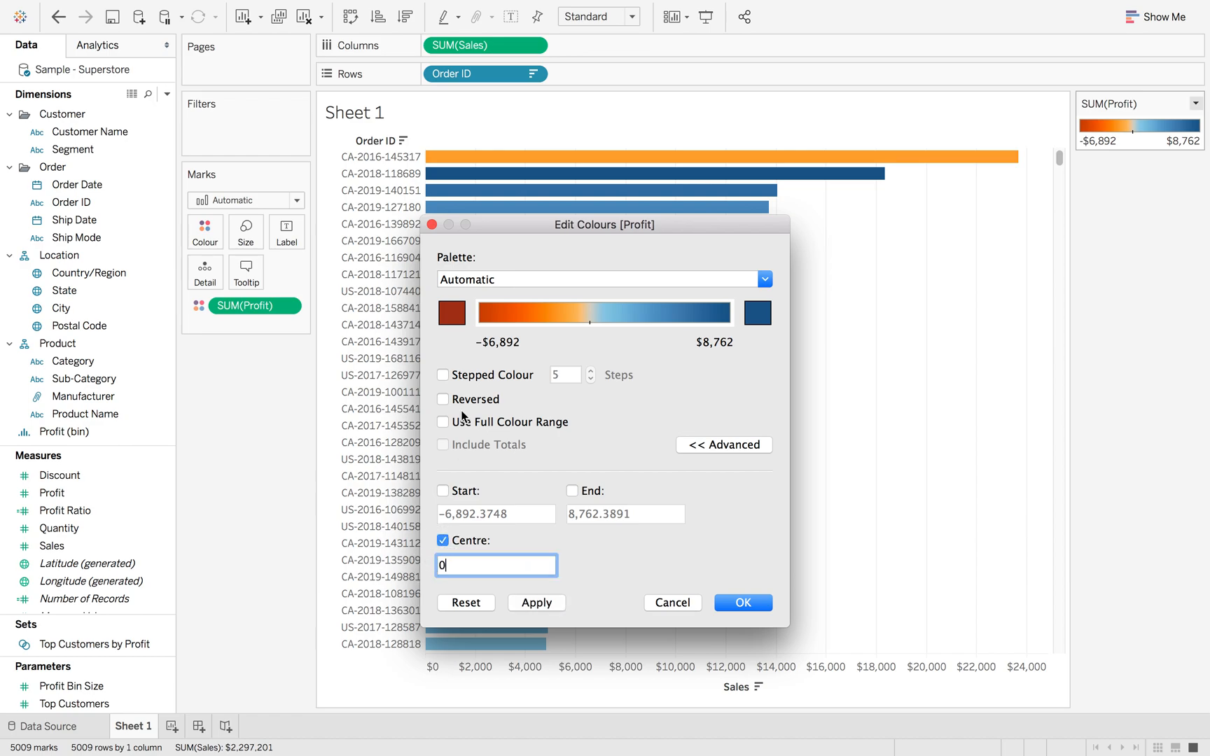
{"action": "left_click", "coordinate": [442, 375]}
{"action": "type", "text": "2"}
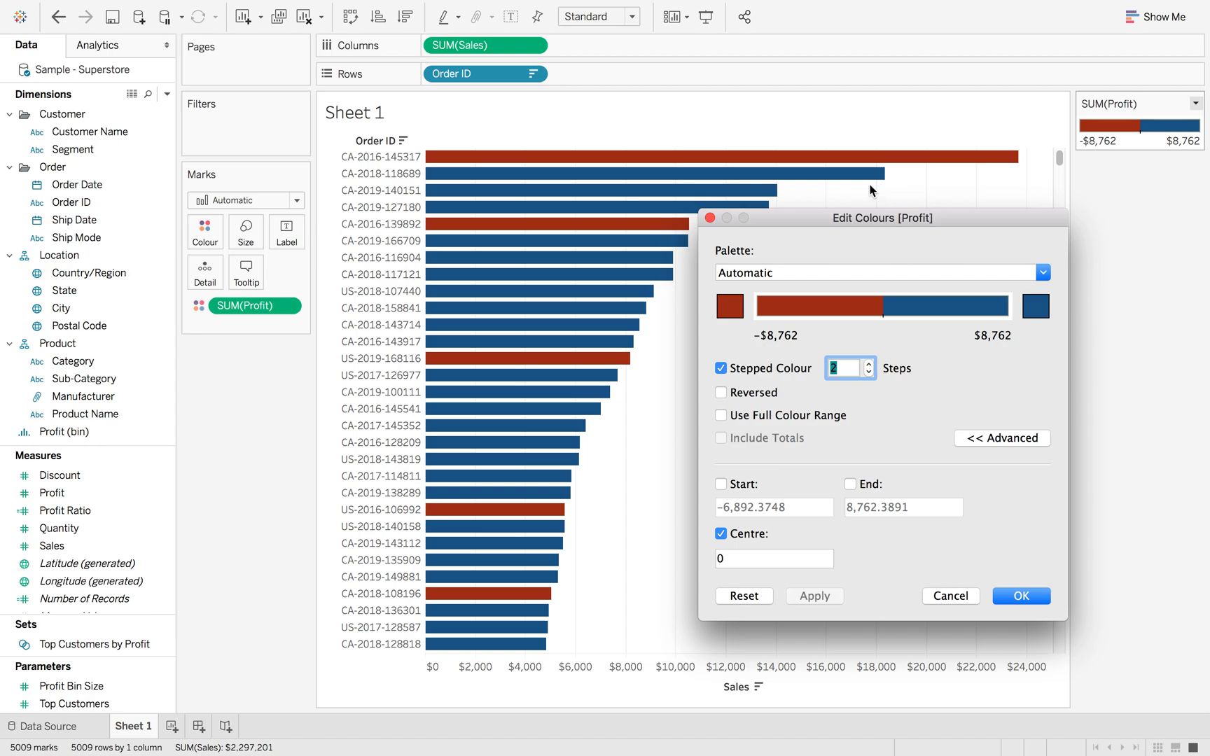
{"action": "left_click", "coordinate": [1020, 596]}
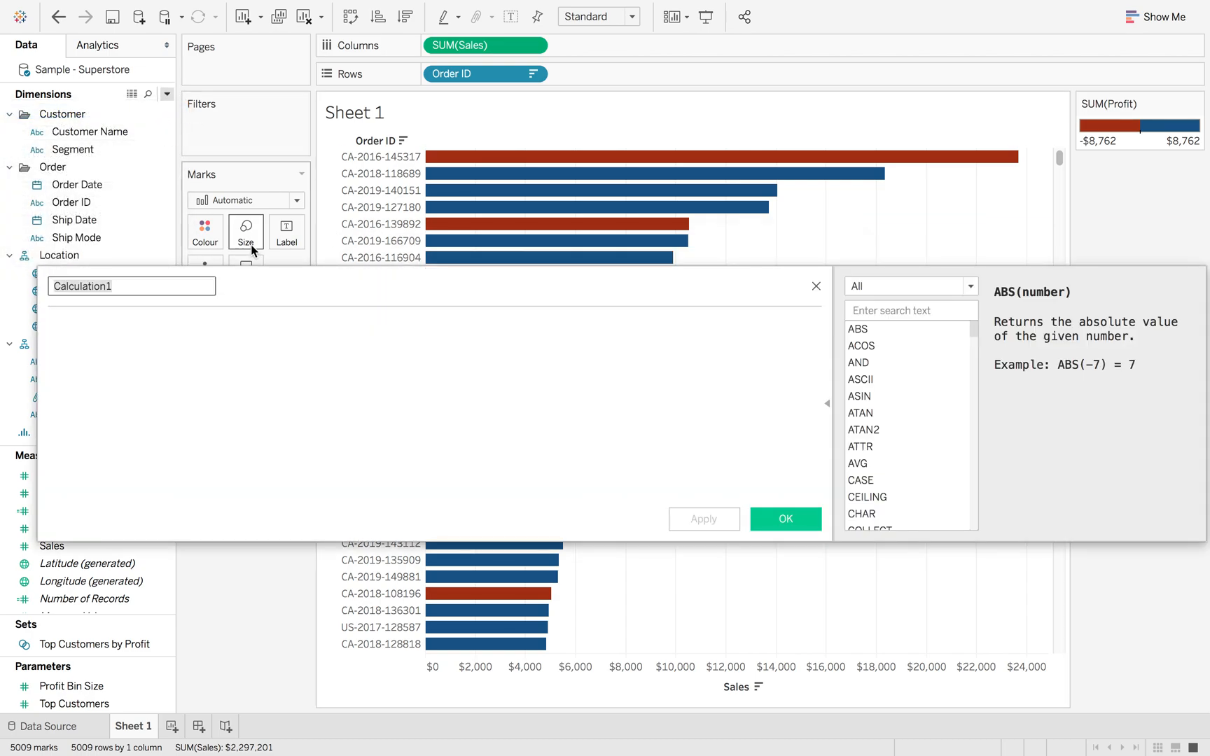
- Define the 'Sign Profit' calculation as SIGN(SUM([Profit])) and confirm it
{"action": "type", "text": "Sign Profit"}
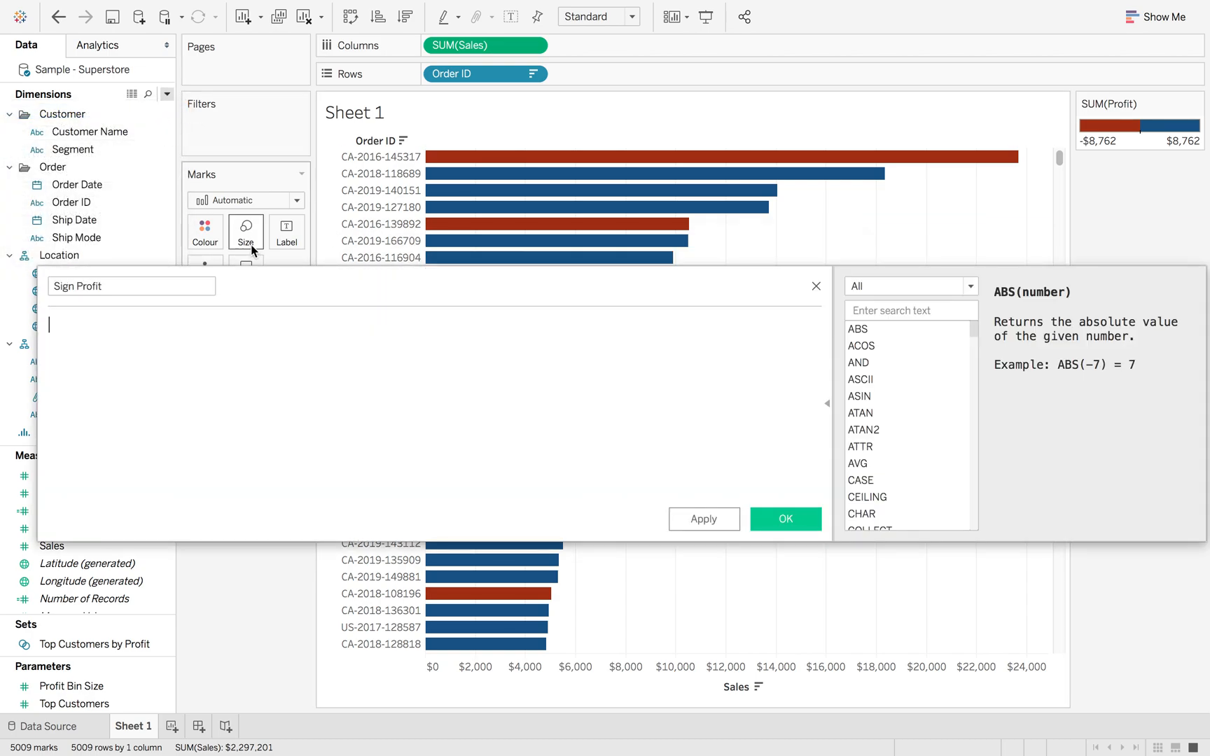
{"action": "type", "text": "SIGN("}
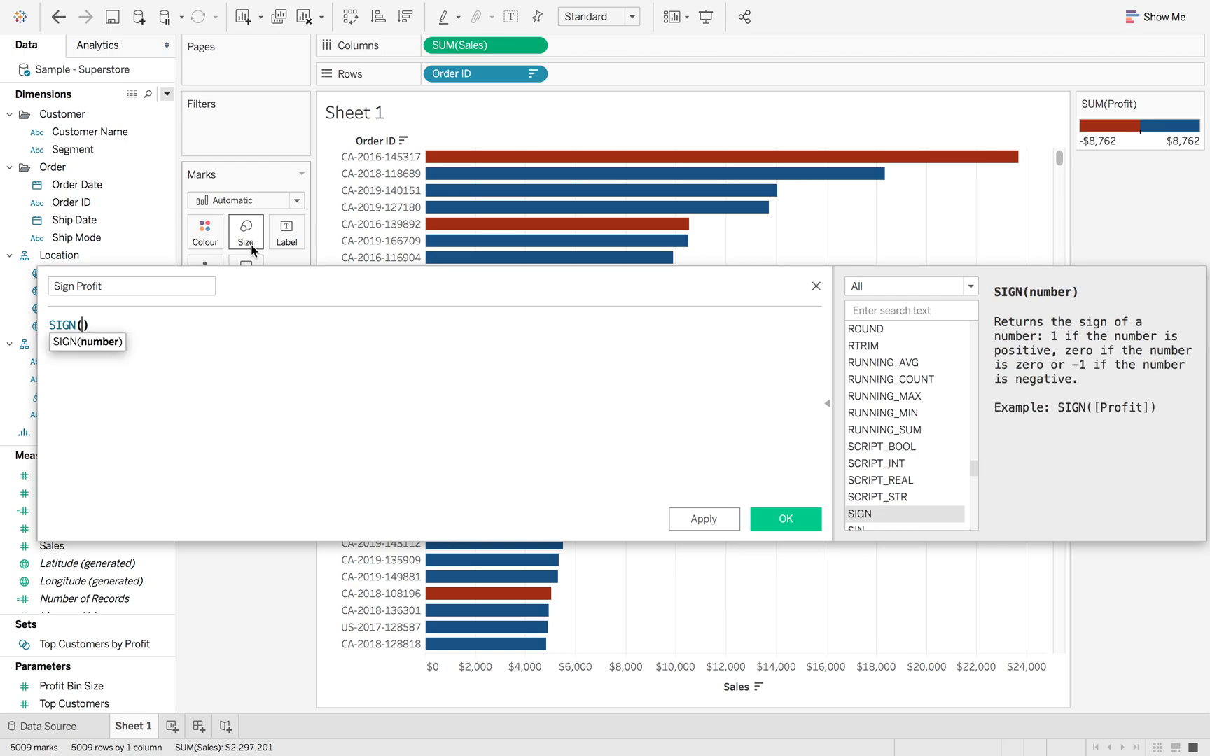
{"action": "type", "text": "SUM("}
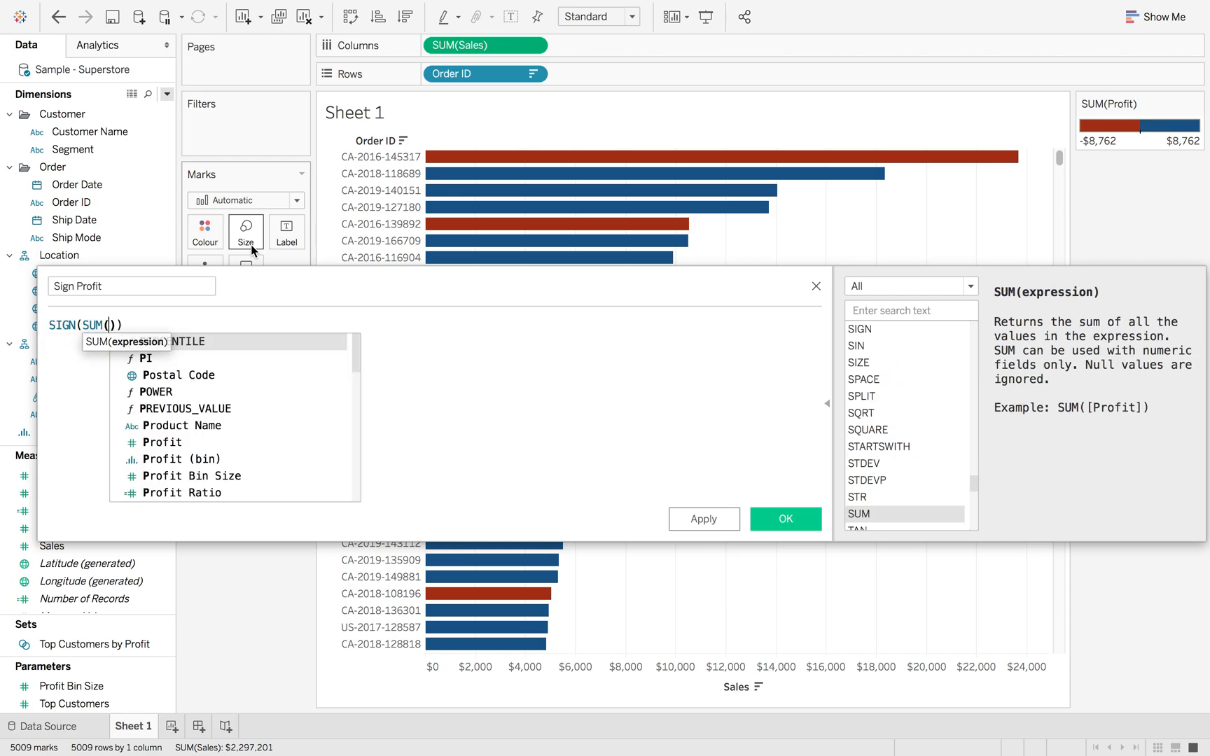
{"action": "type", "text": "p"}
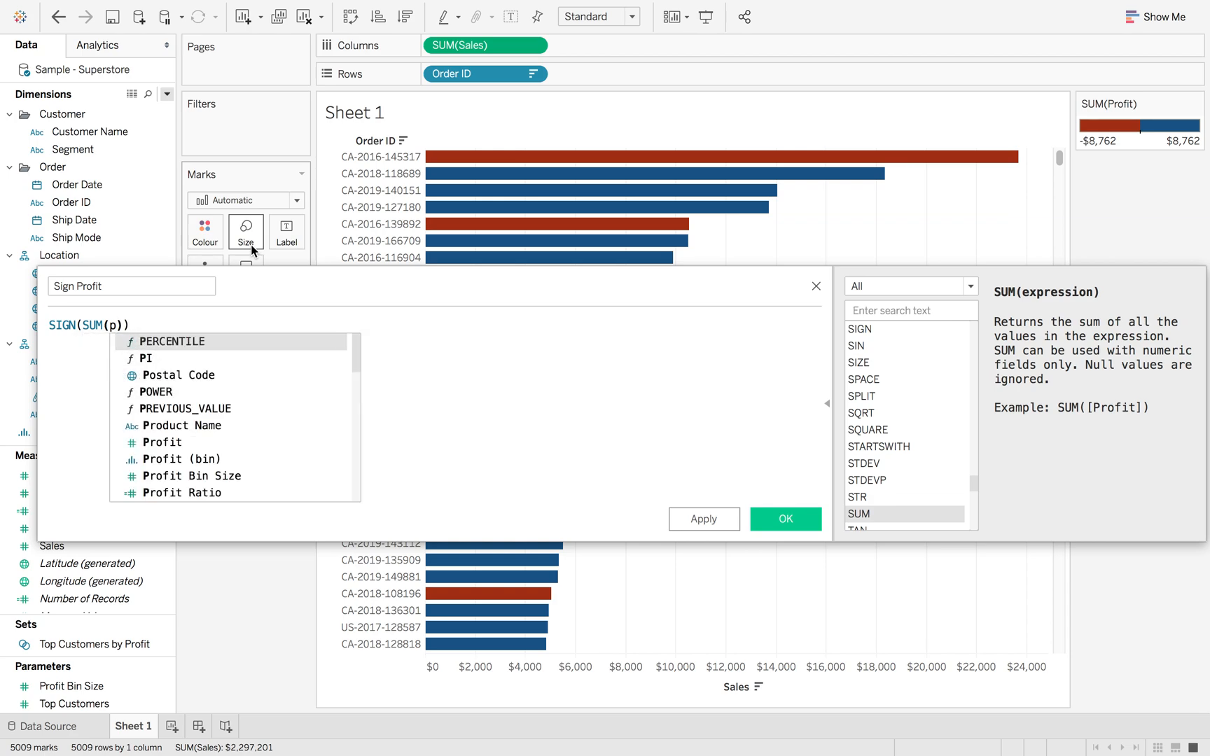
{"action": "type", "text": "rof"}
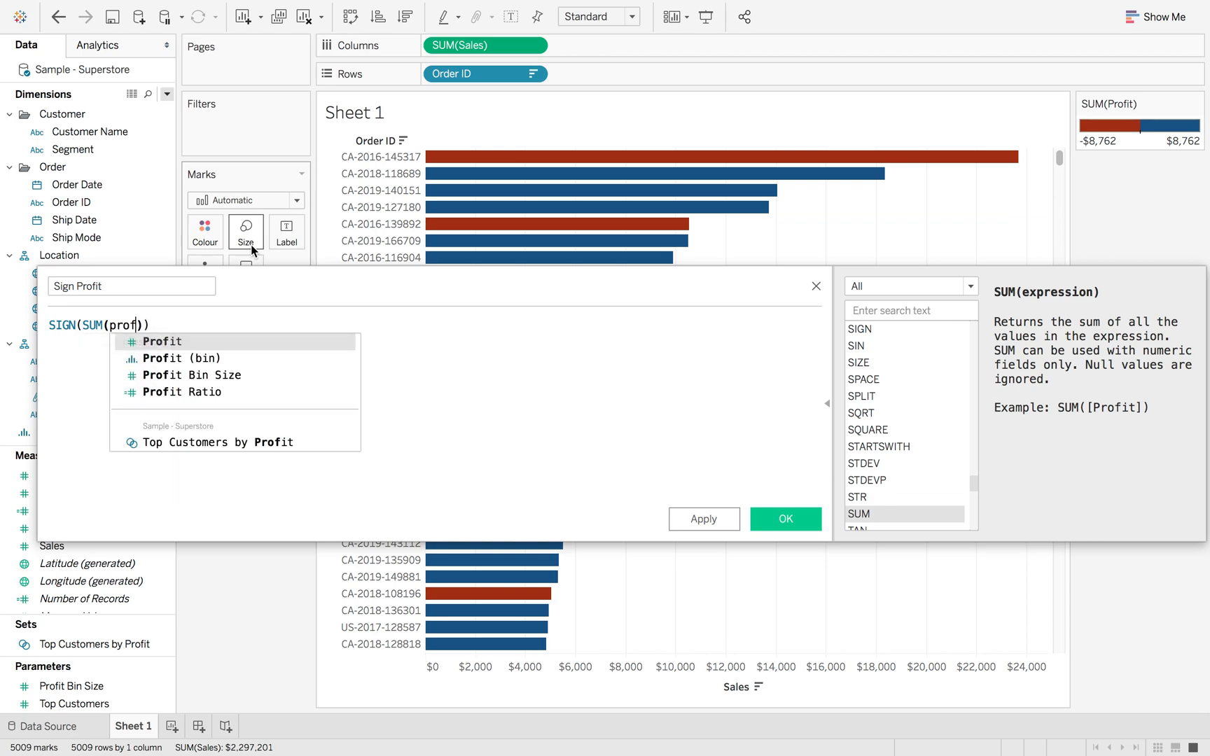
{"action": "left_click", "coordinate": [162, 342]}
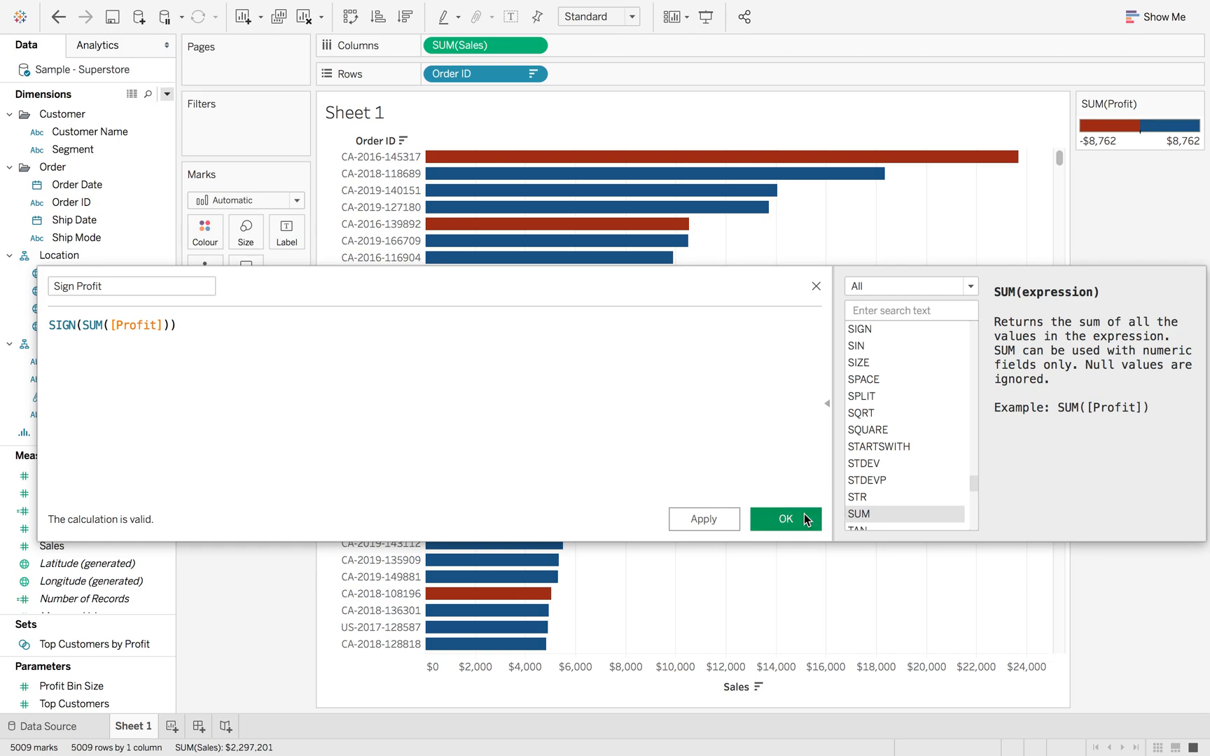
{"action": "left_click", "coordinate": [785, 519]}
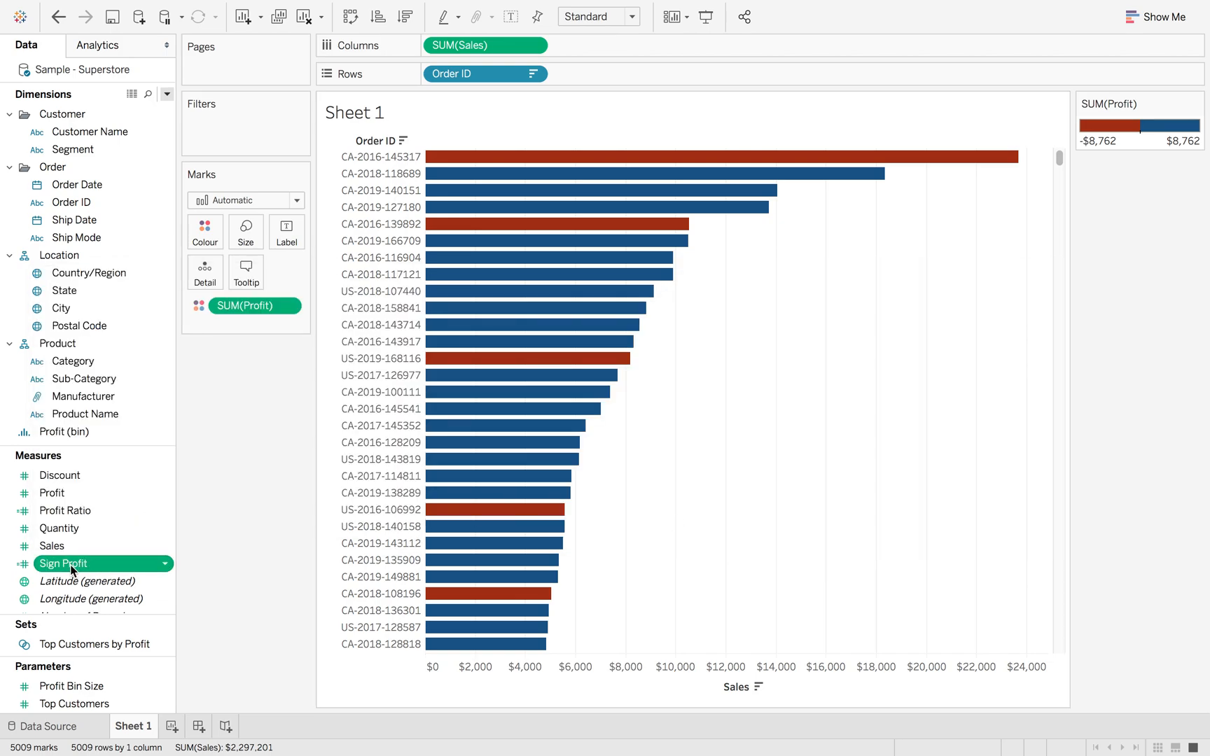
- Put Sign Profit on Colour and convert the pill to Discrete for -1, 0, 1
{"action": "left_click_drag", "start_coordinate": [74, 563], "coordinate": [255, 305]}
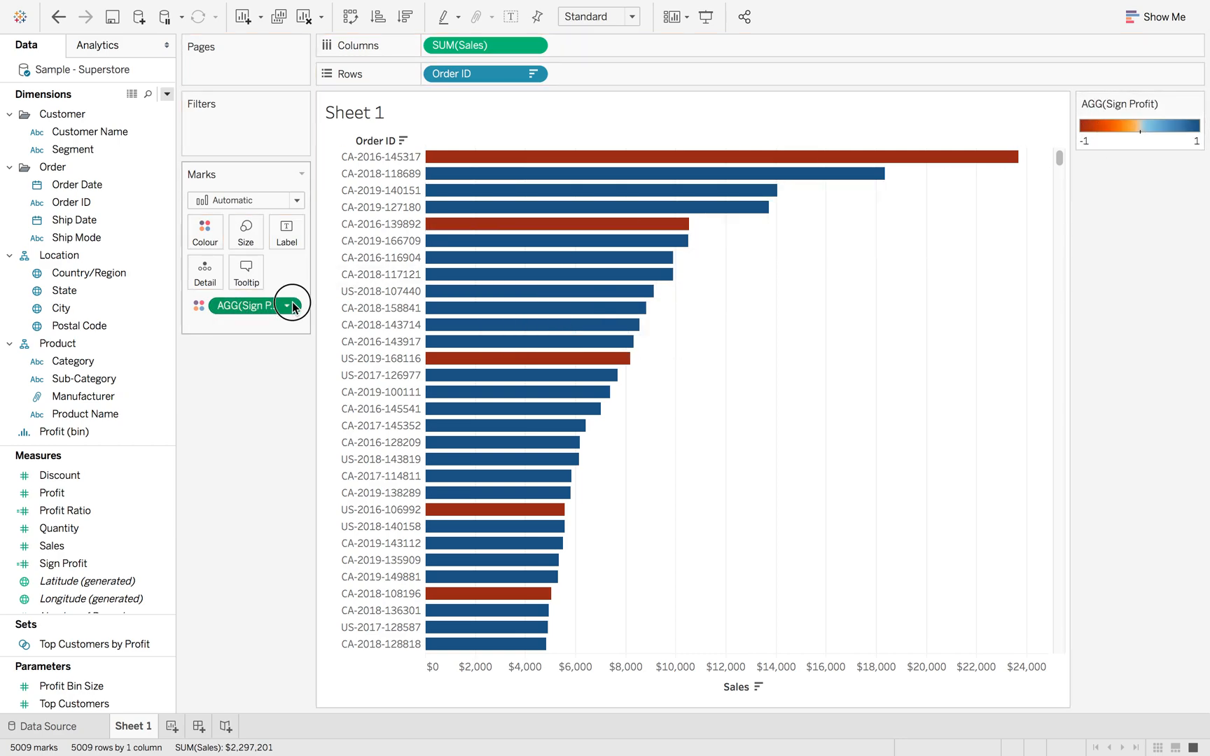
{"action": "left_click", "coordinate": [287, 305]}
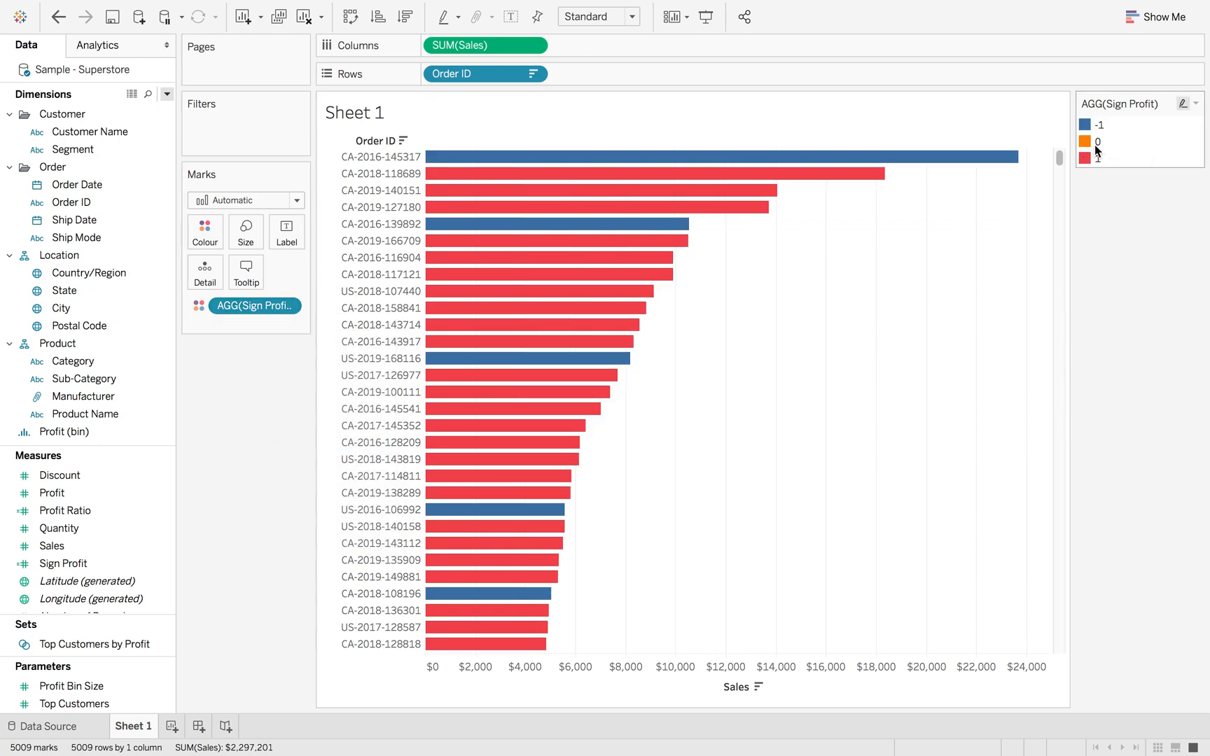
{"action": "mouse_move", "coordinate": [1104, 126]}
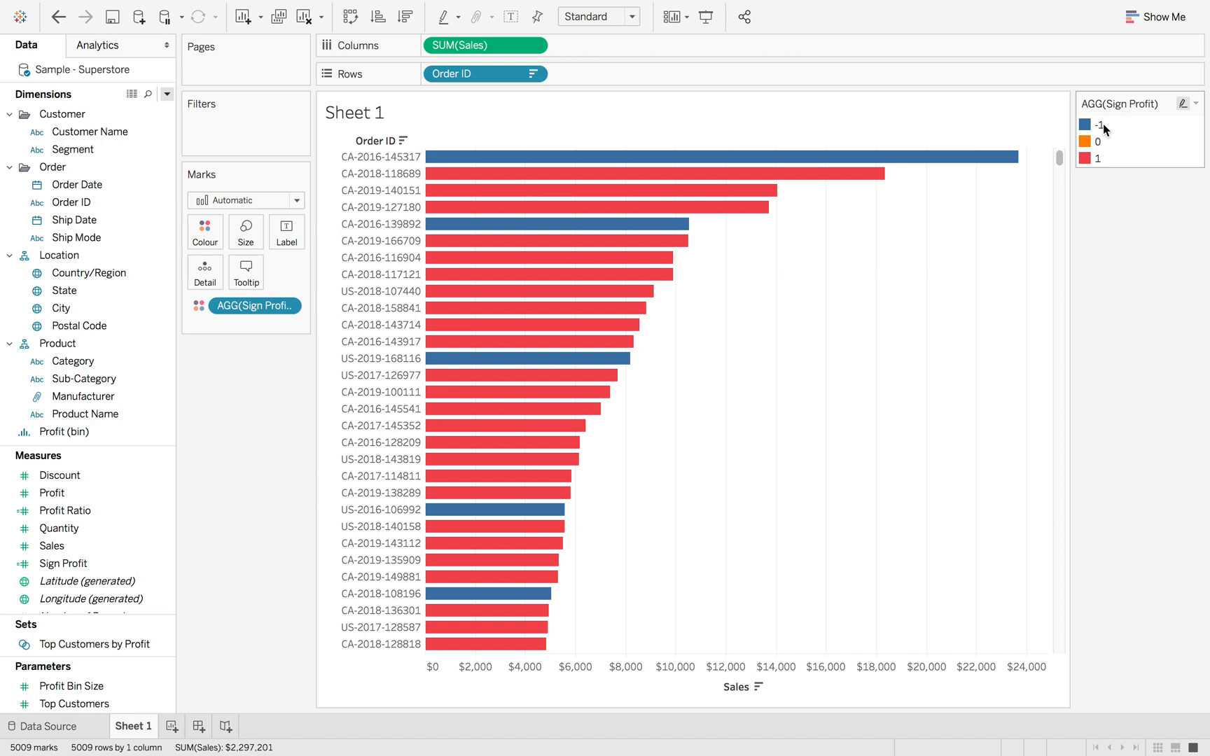
{"action": "mouse_move", "coordinate": [1105, 149]}
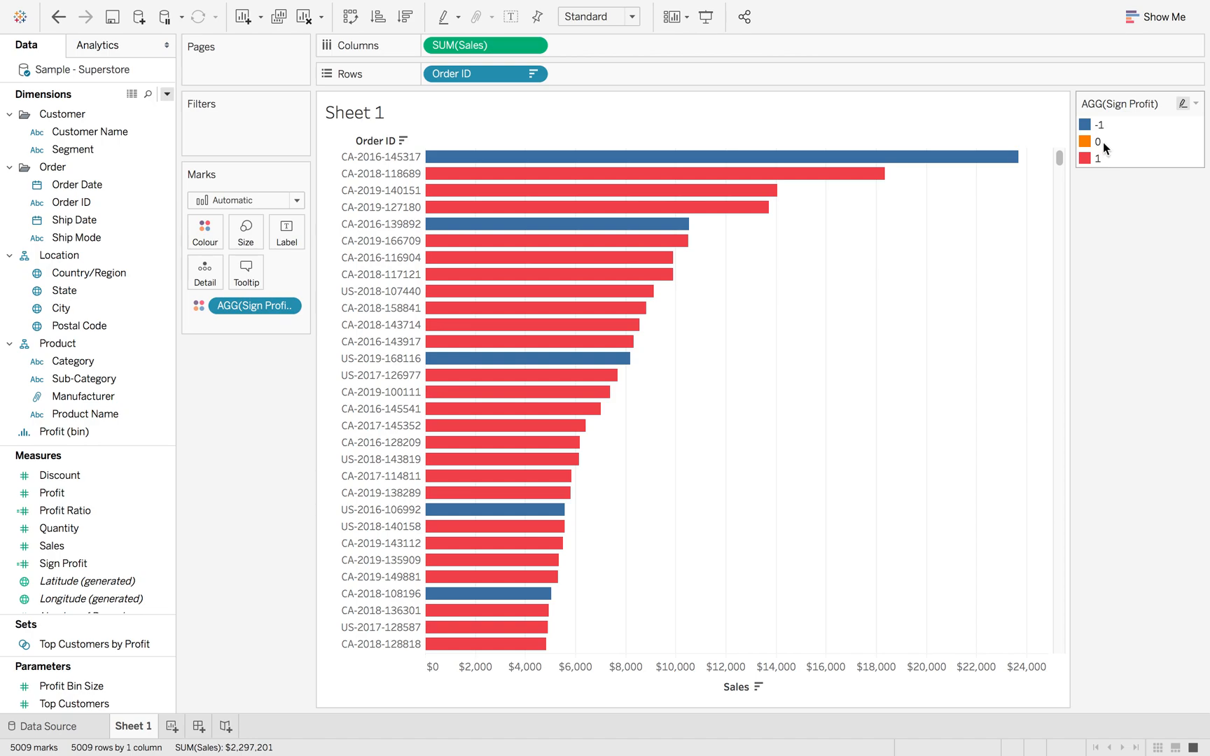
{"action": "mouse_move", "coordinate": [1195, 113]}
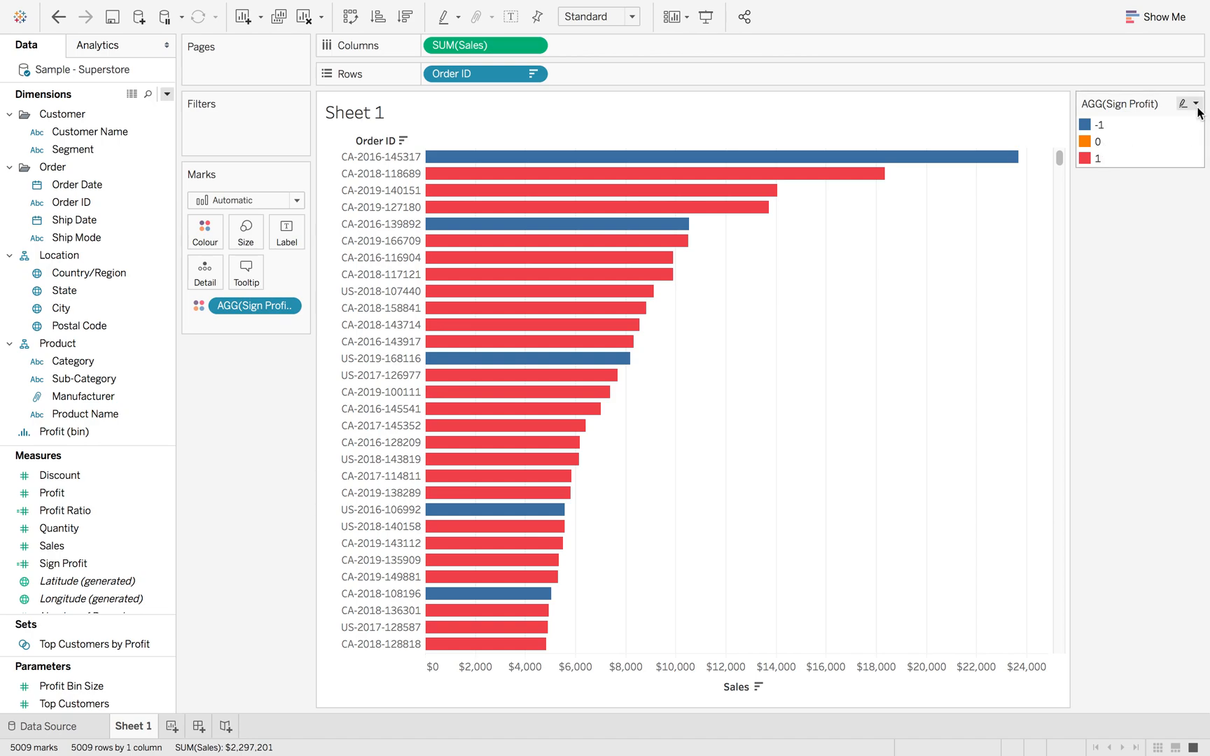
- In the Sign Profit colour editor, assign red to the -1 category
{"action": "left_click", "coordinate": [1187, 104]}
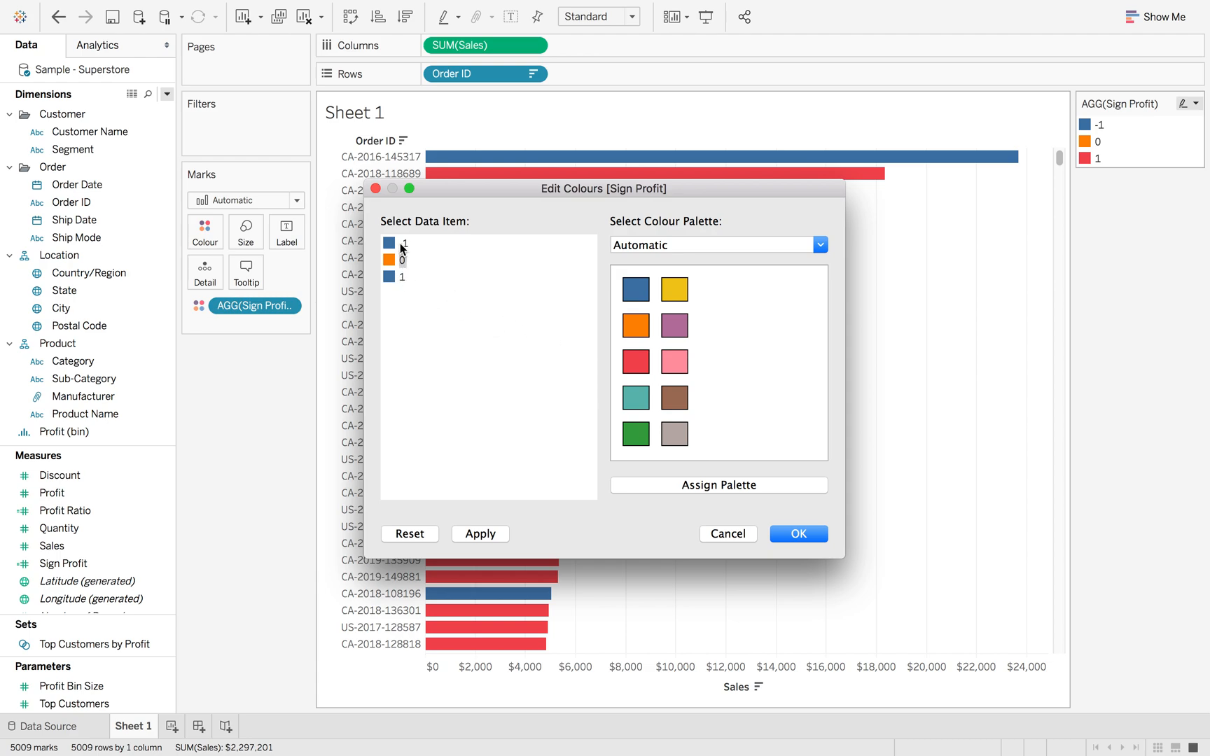
{"action": "left_click", "coordinate": [673, 289]}
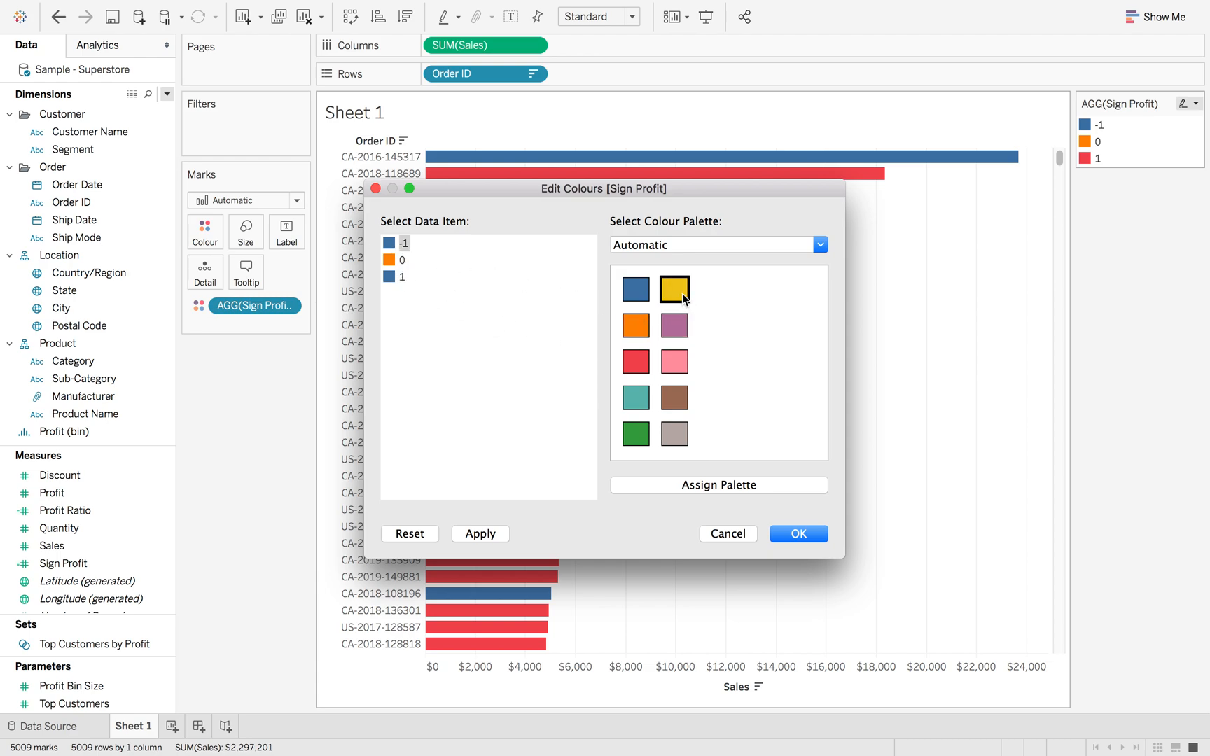
{"action": "mouse_move", "coordinate": [636, 361]}
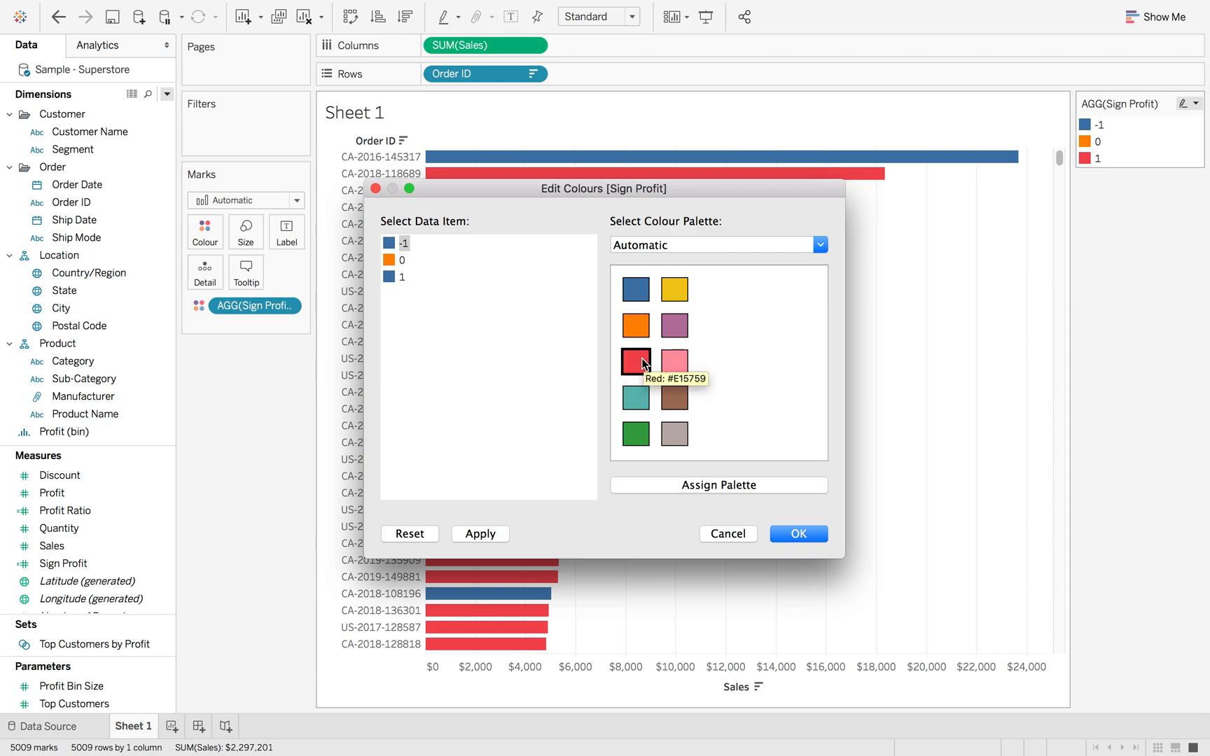
{"action": "left_click", "coordinate": [636, 360]}
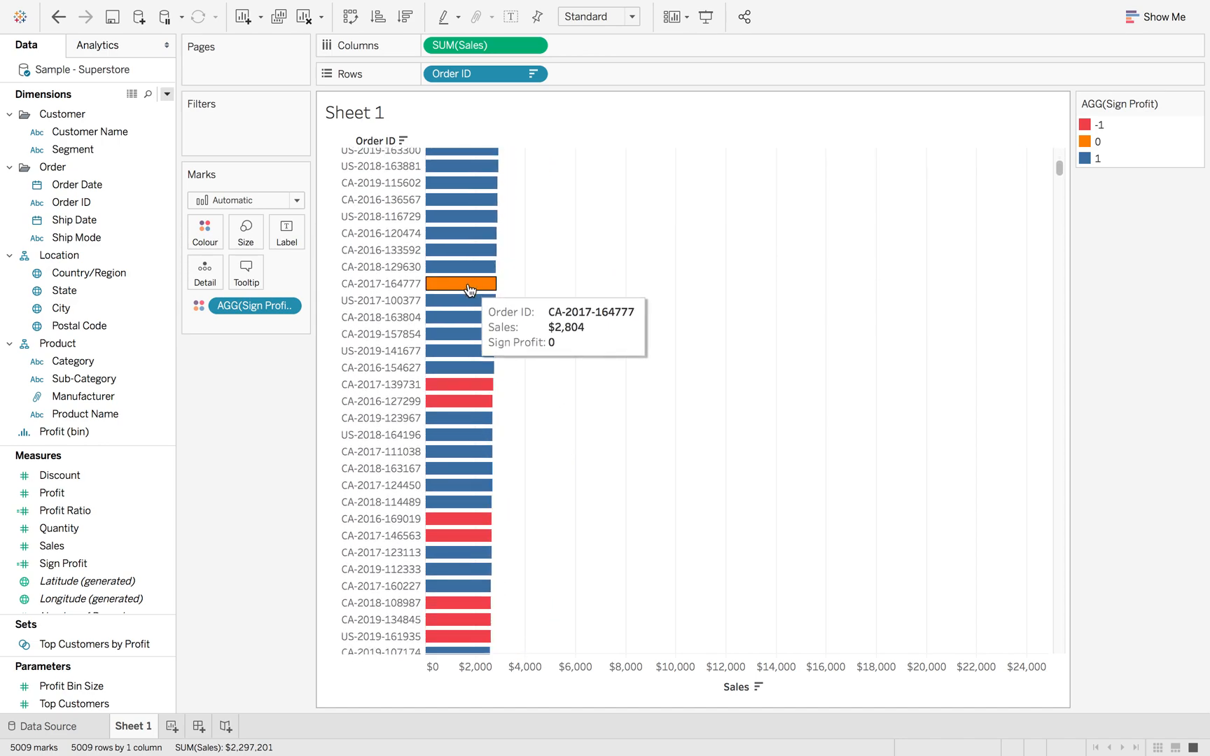
- Add SUM(Profit) to the bar tooltips
{"action": "left_click", "coordinate": [52, 493]}
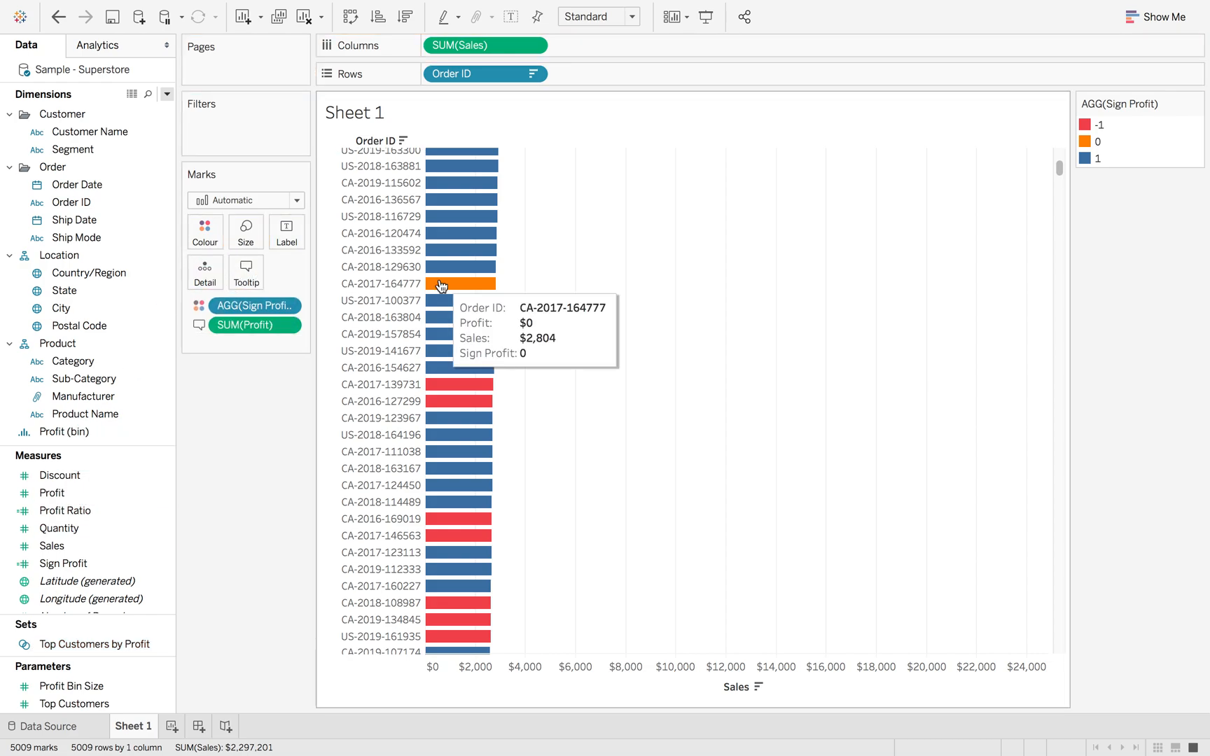
{"action": "mouse_move", "coordinate": [458, 320]}
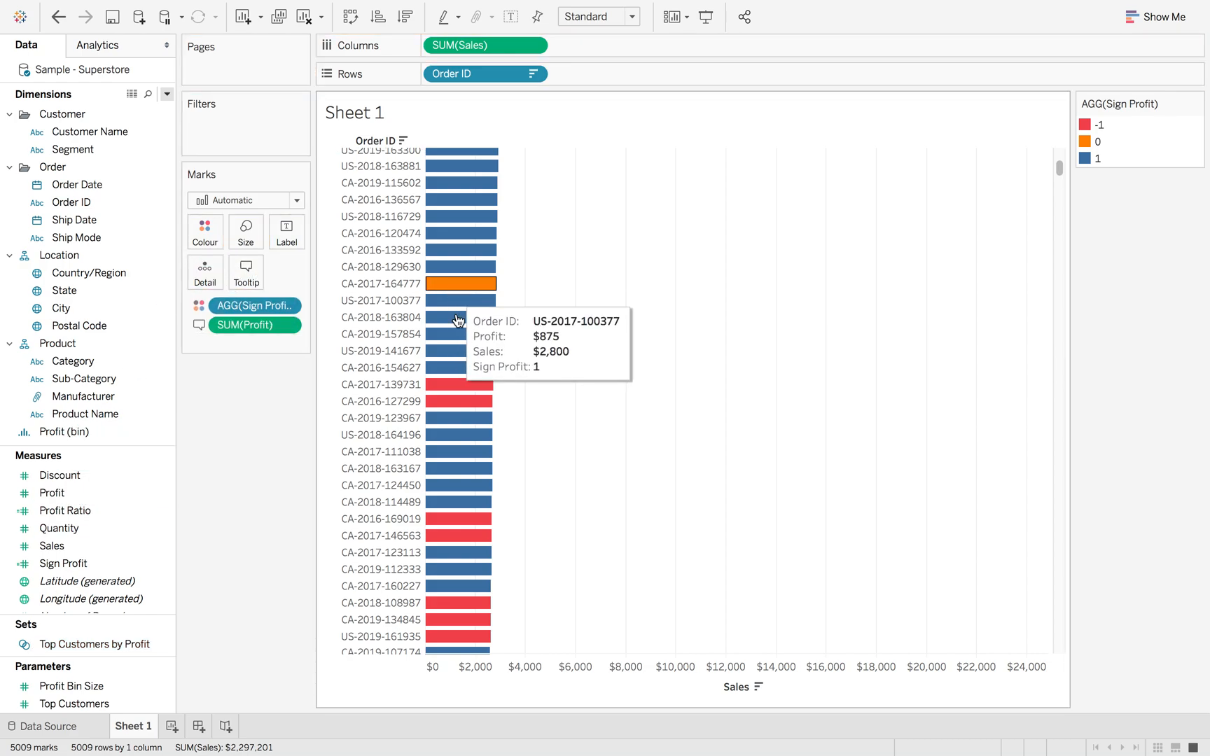
{"action": "mouse_move", "coordinate": [467, 384]}
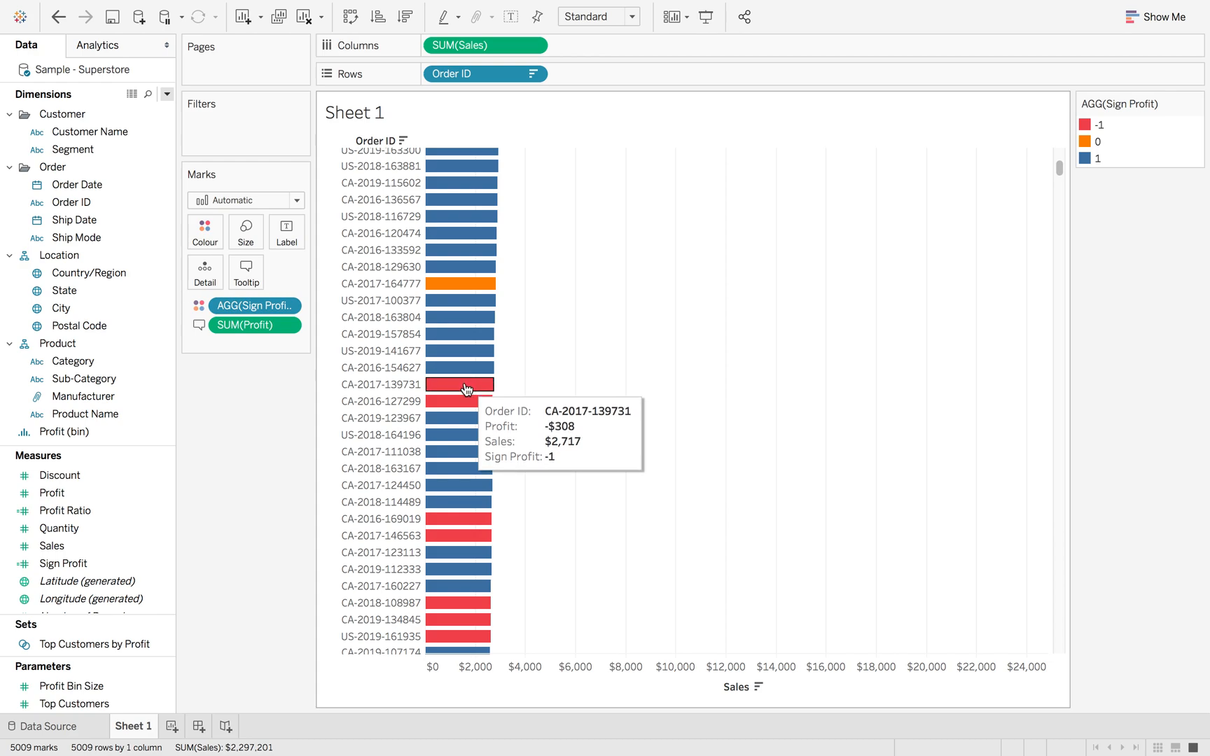